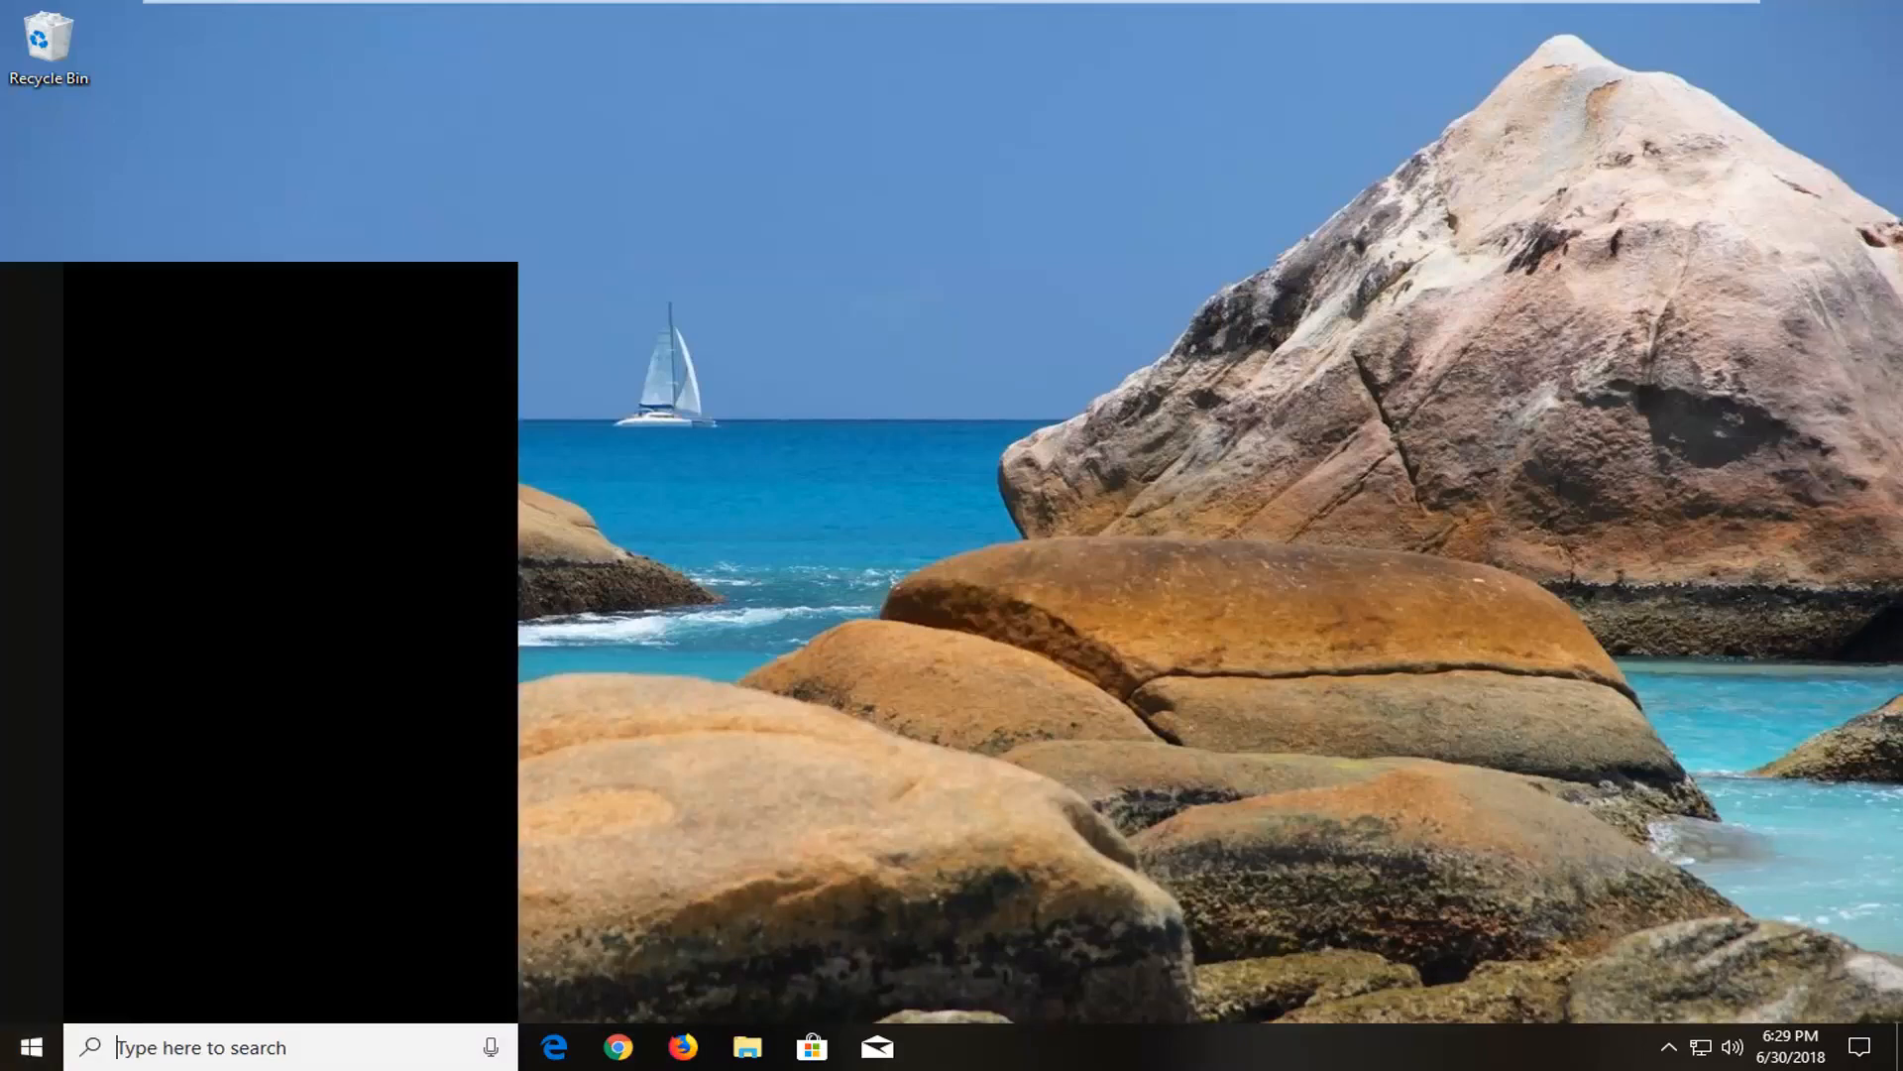
Search 'uninstall' from Start and bring up the Apps & features settings page
text(uninstall)
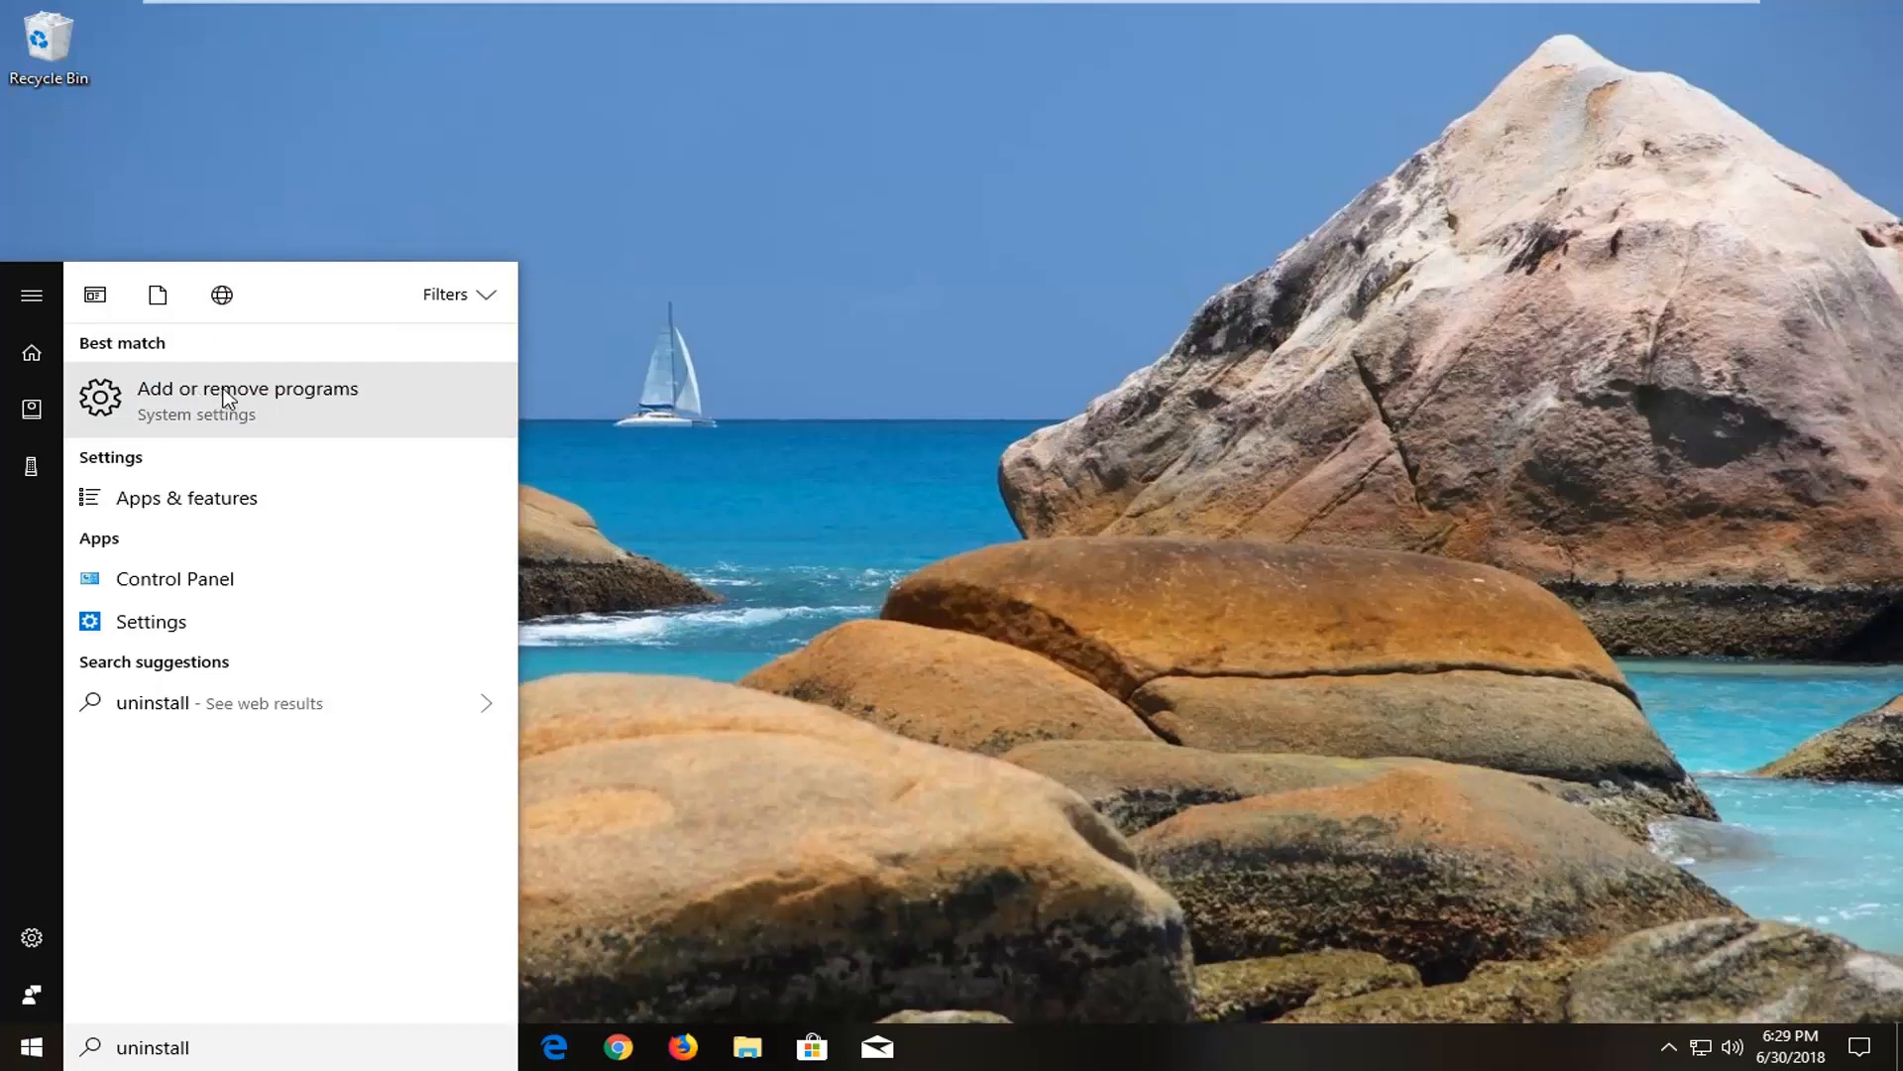
mouse_move(203, 380)
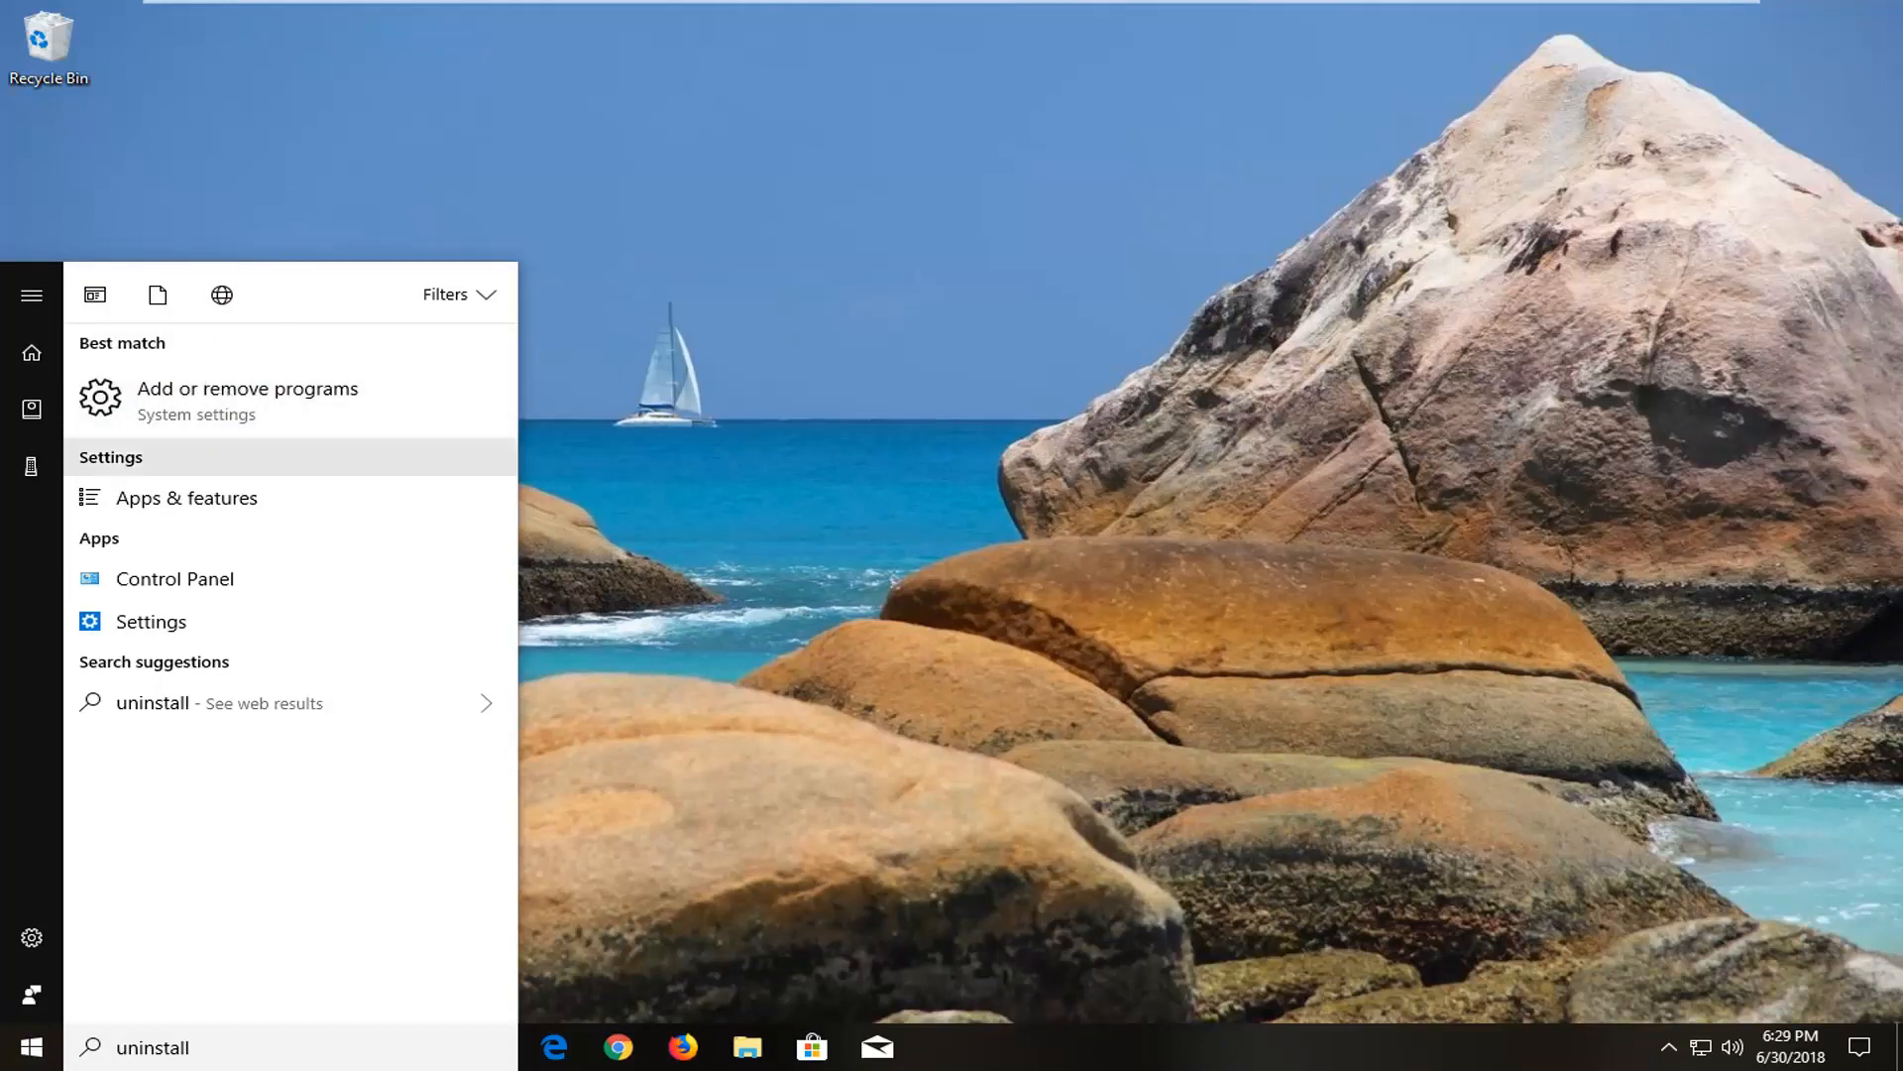
click(246, 400)
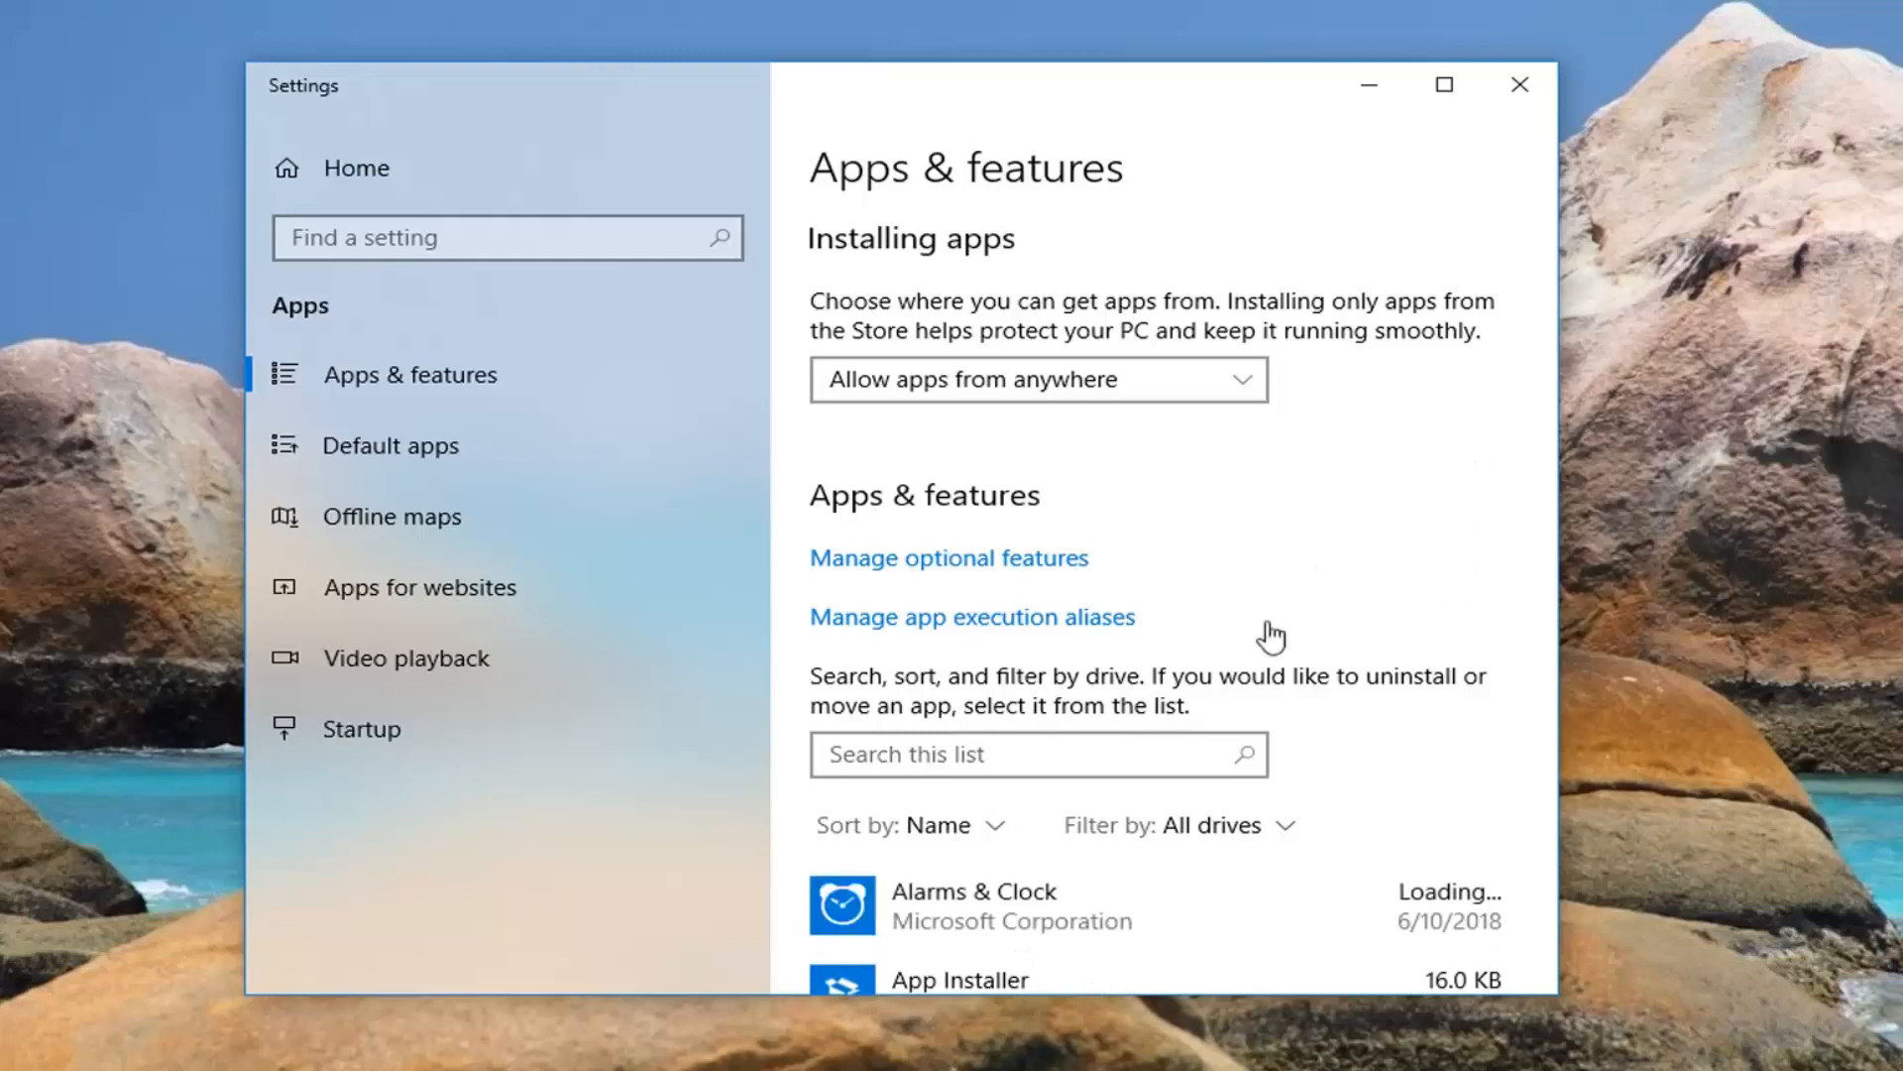
Select Microsoft Visual C++ 2008 Redistributable x86 9.0.30729.6161 and confirm its uninstall
scroll(down, 3)
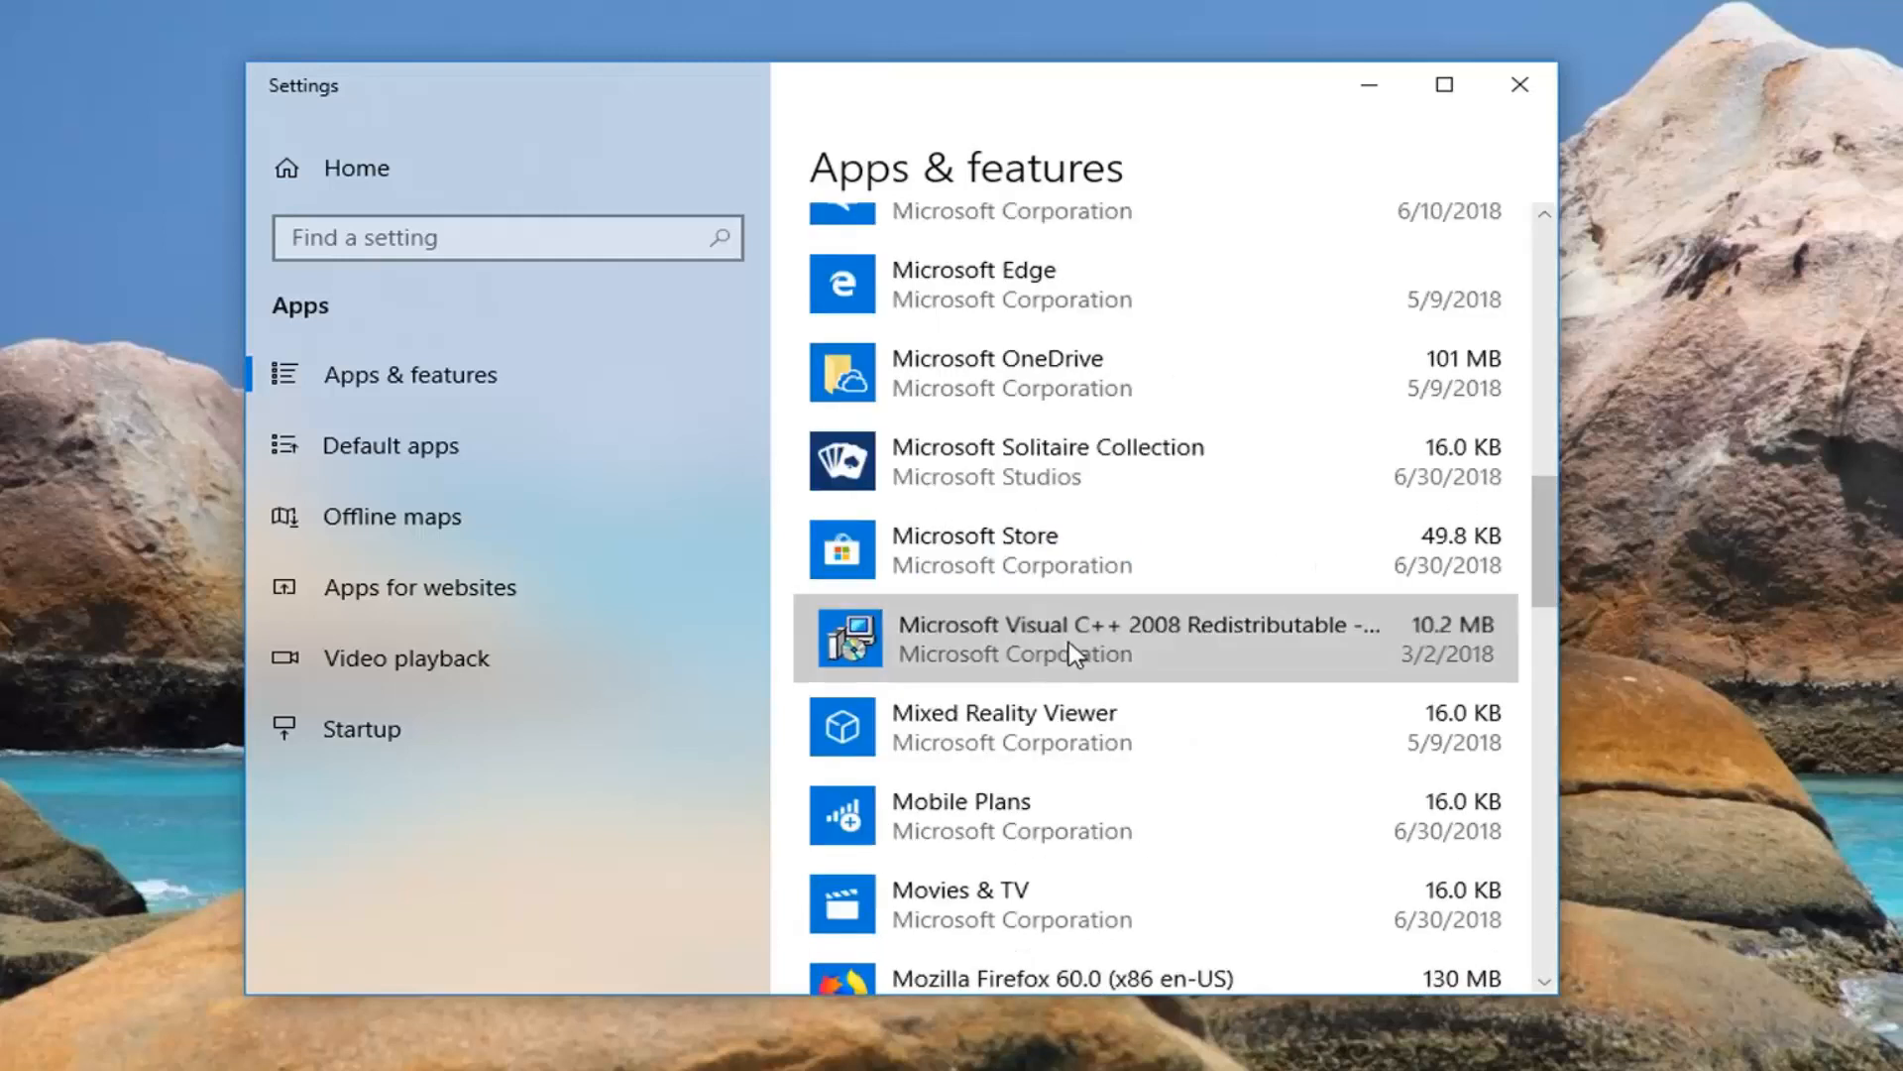
click(1128, 639)
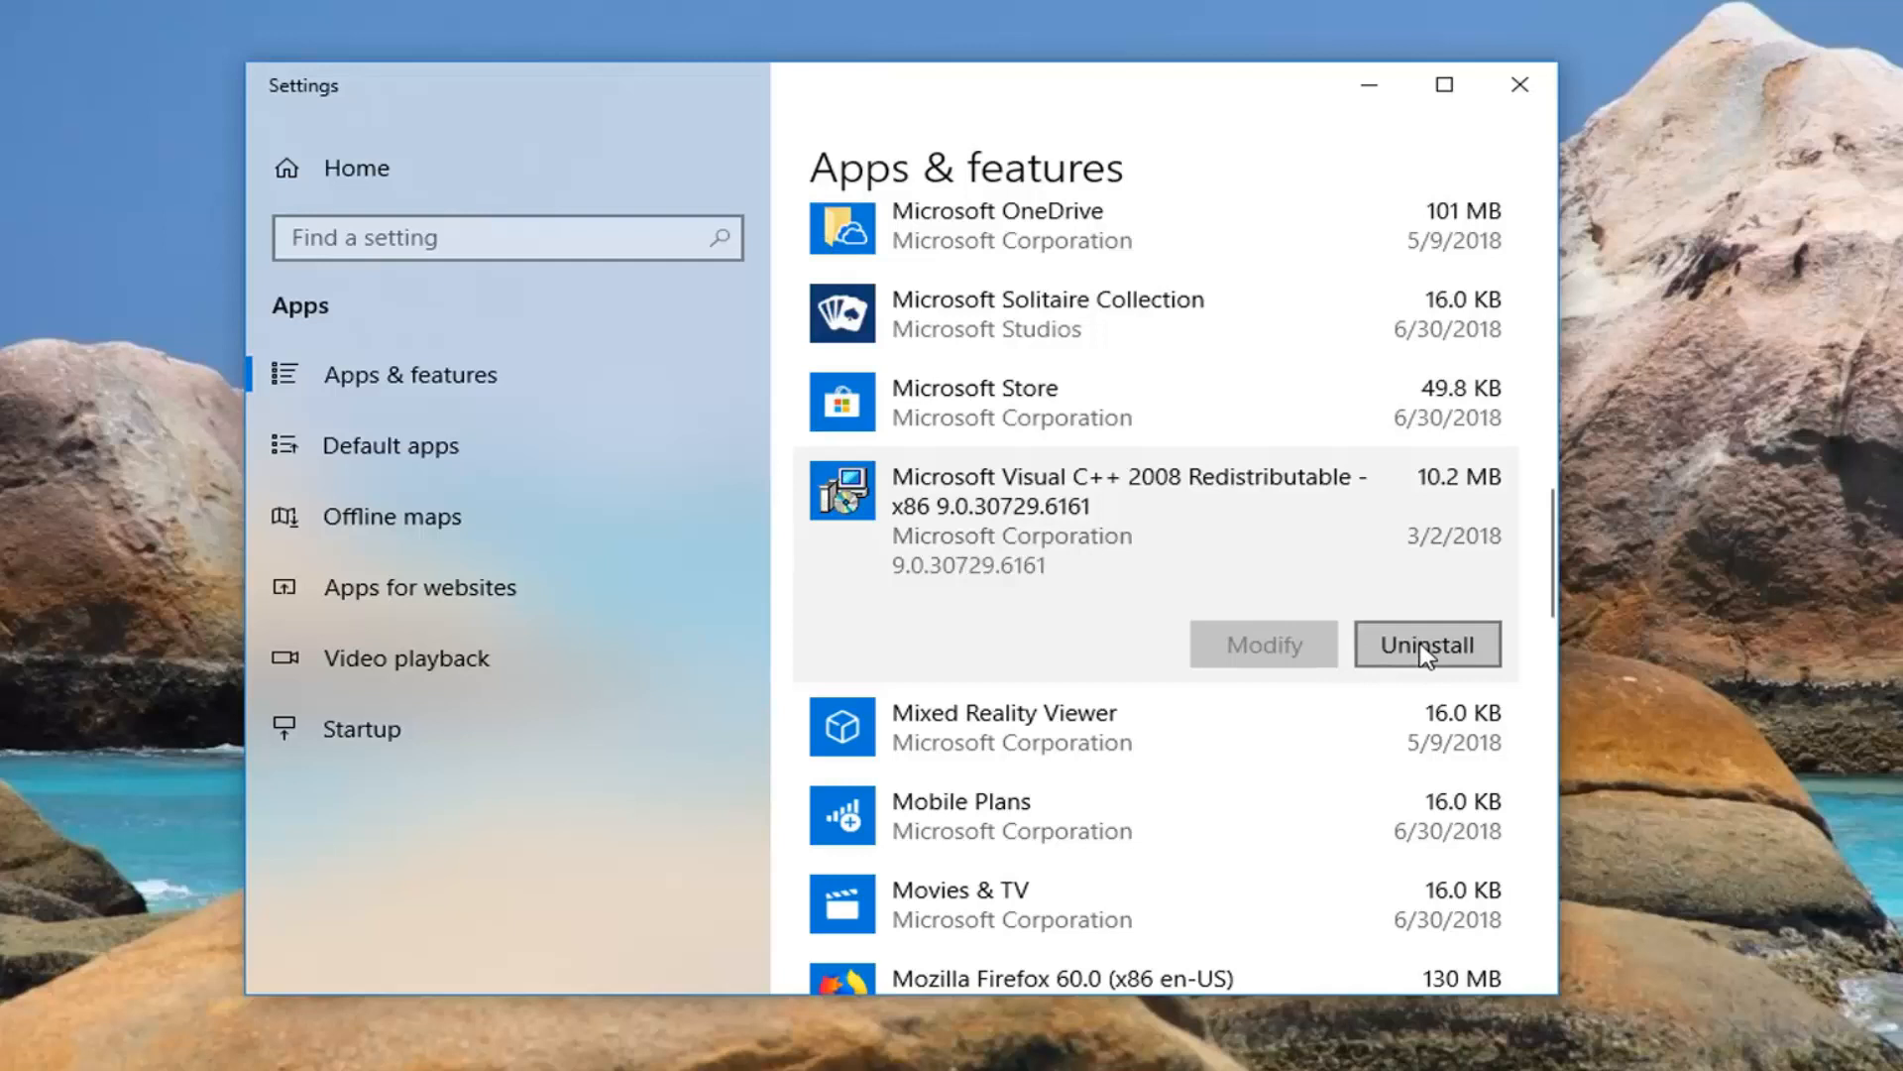
click(1428, 644)
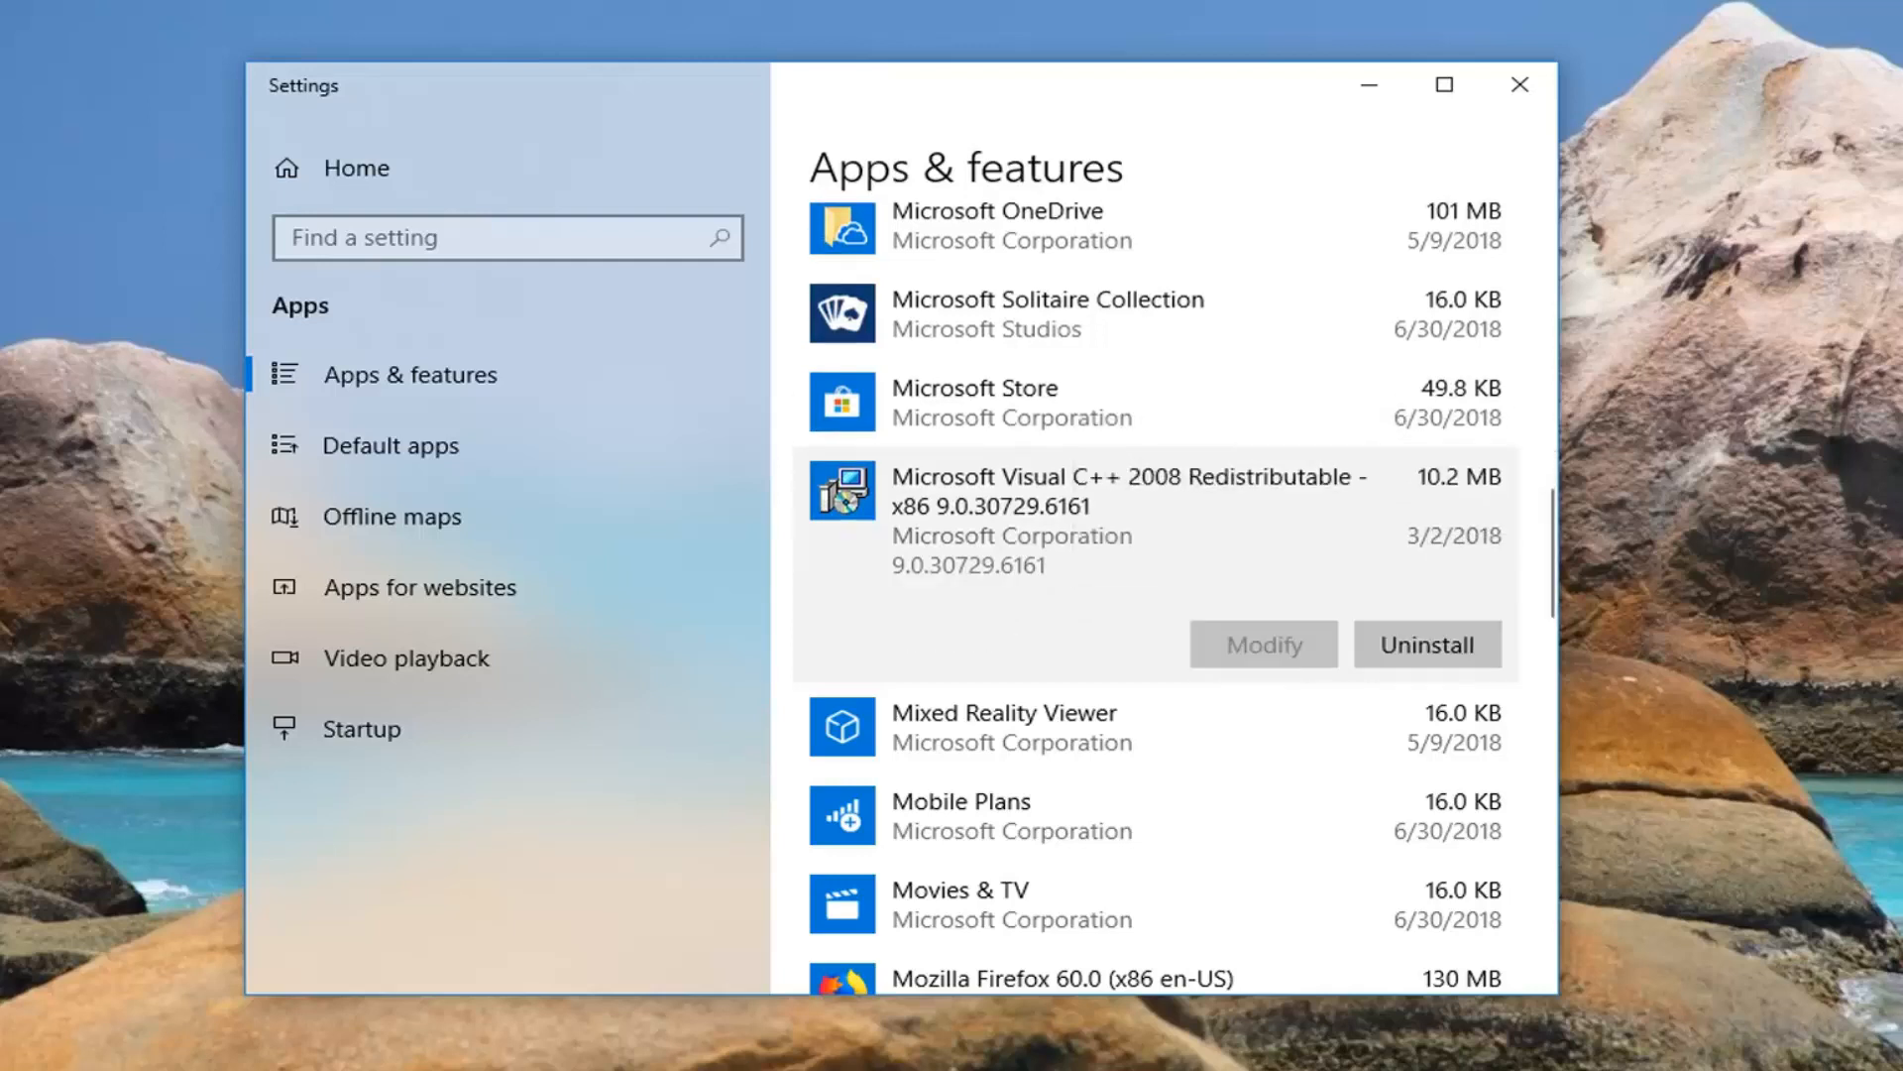
click(1428, 644)
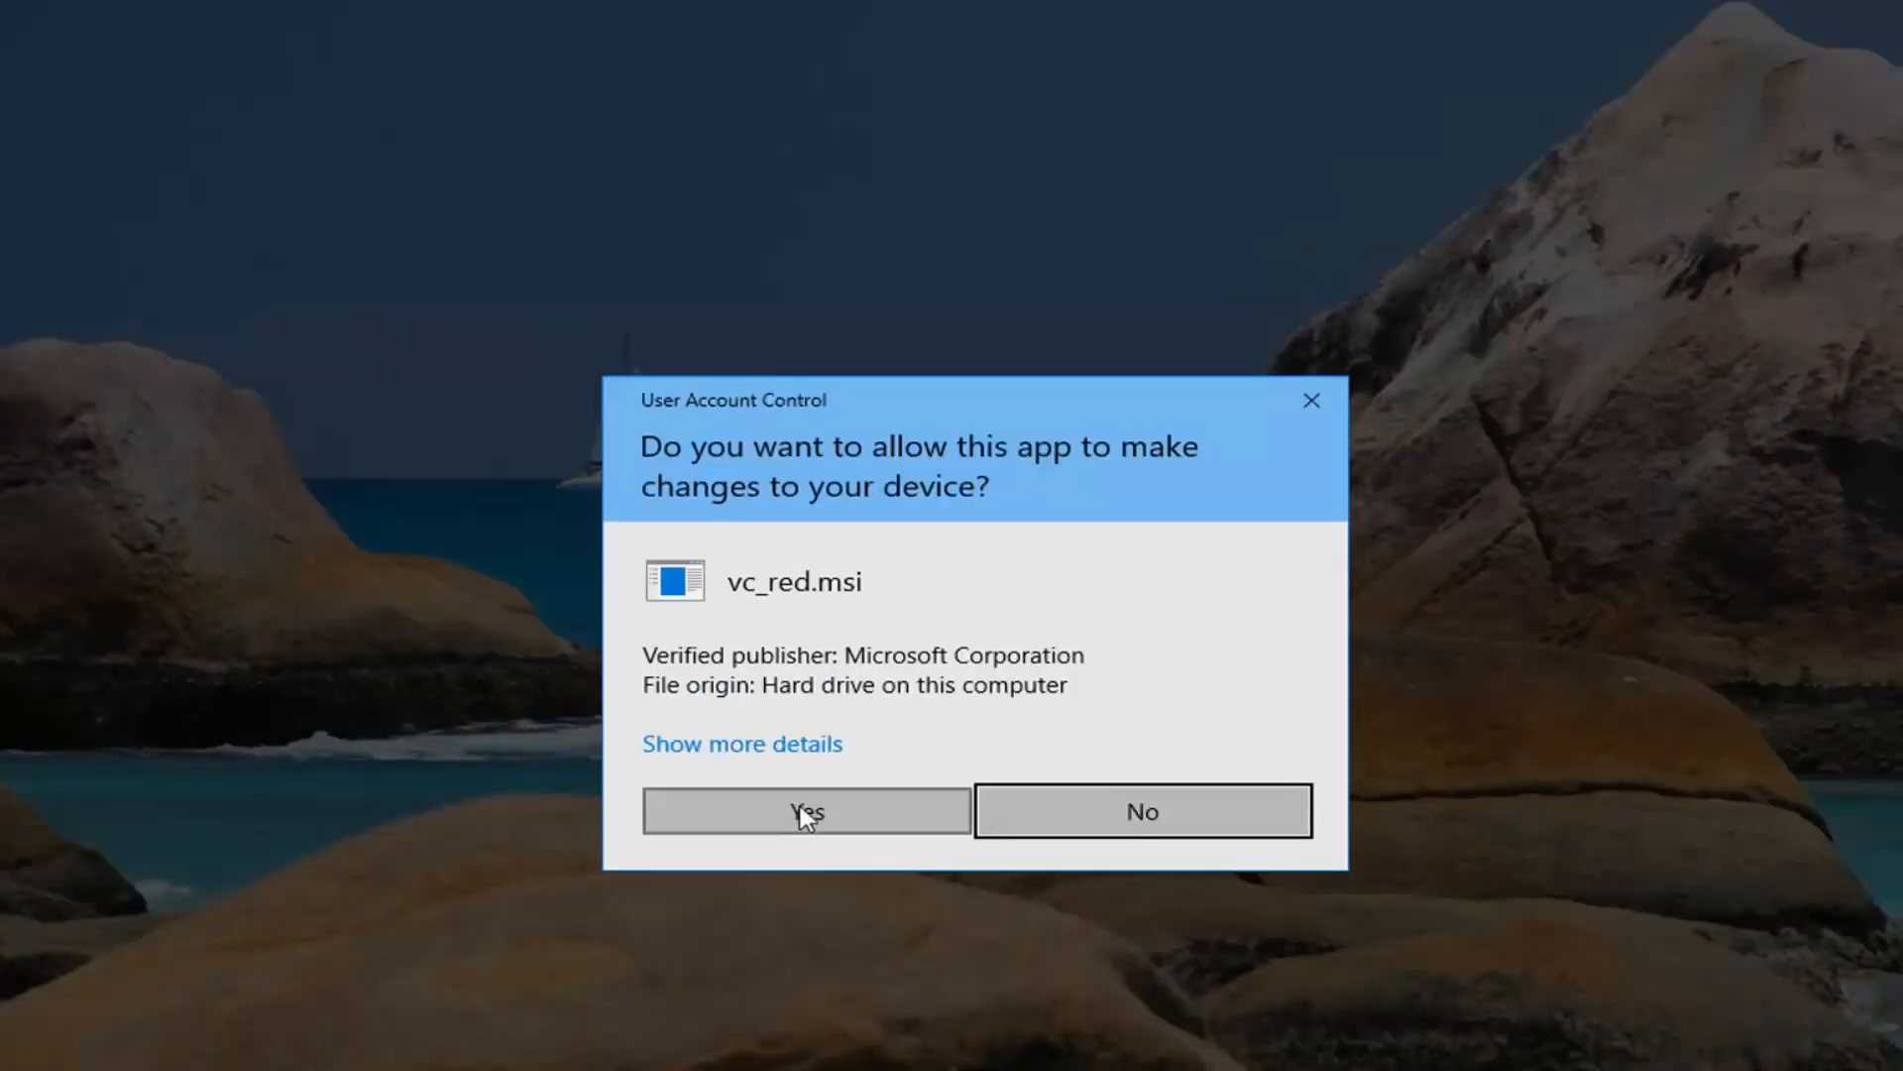
Approve the User Account Control prompt so vc_red.msi removes the redistributable
click(805, 811)
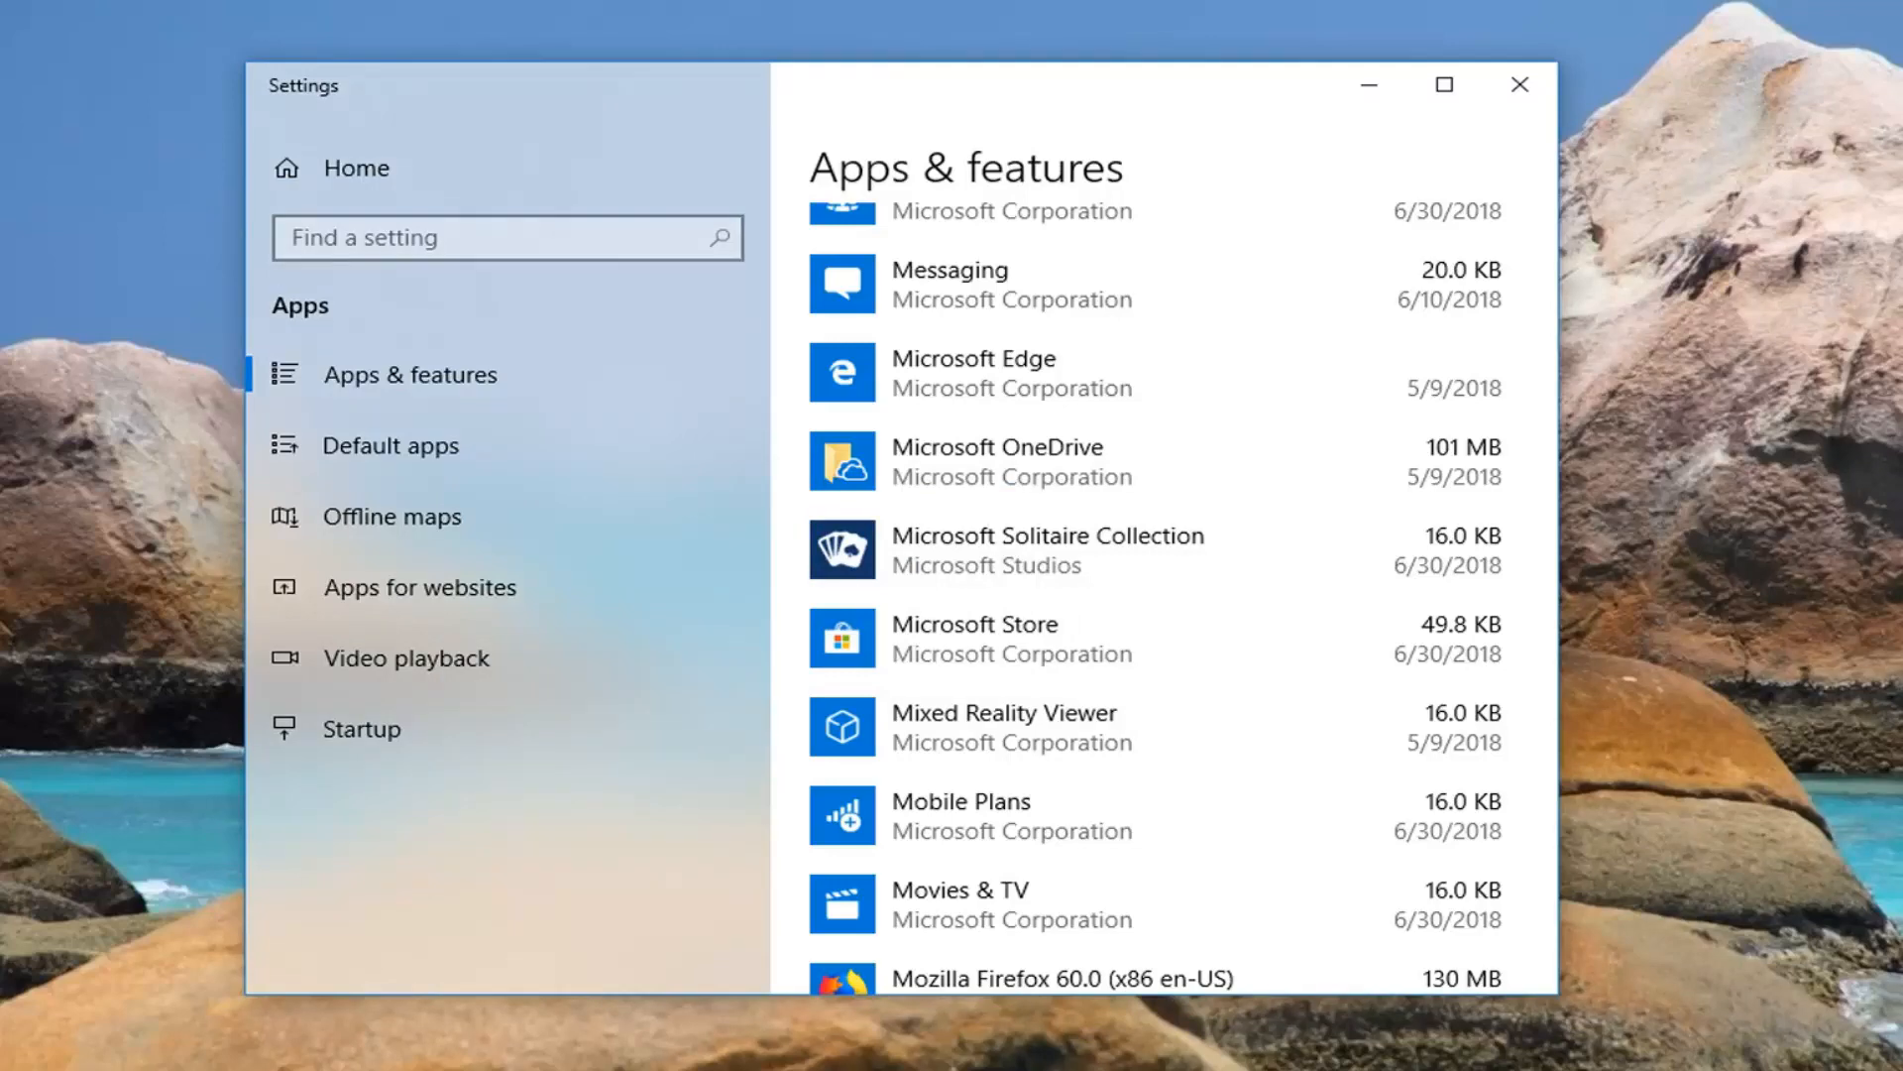
mouse_move(1610, 84)
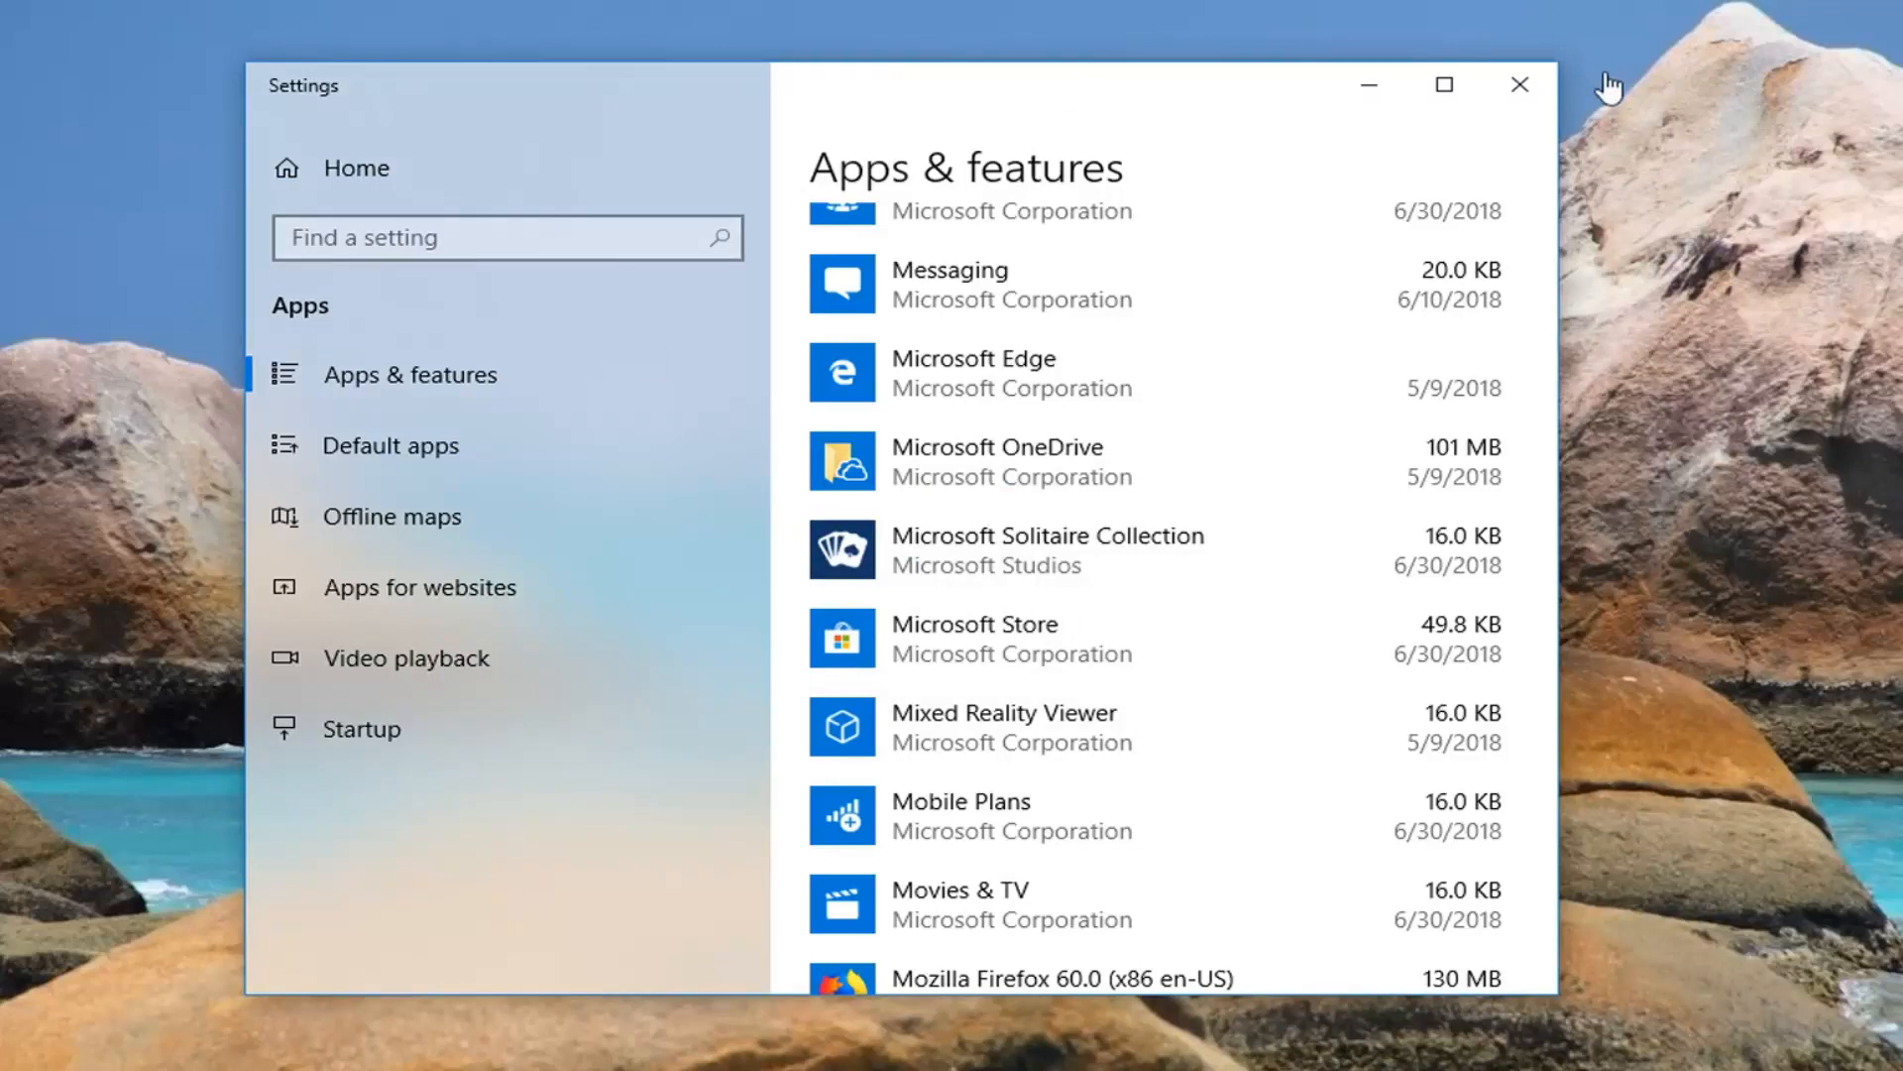
Close Settings and search 'windows feature' from Start to reach Turn Windows features on or off
click(1520, 86)
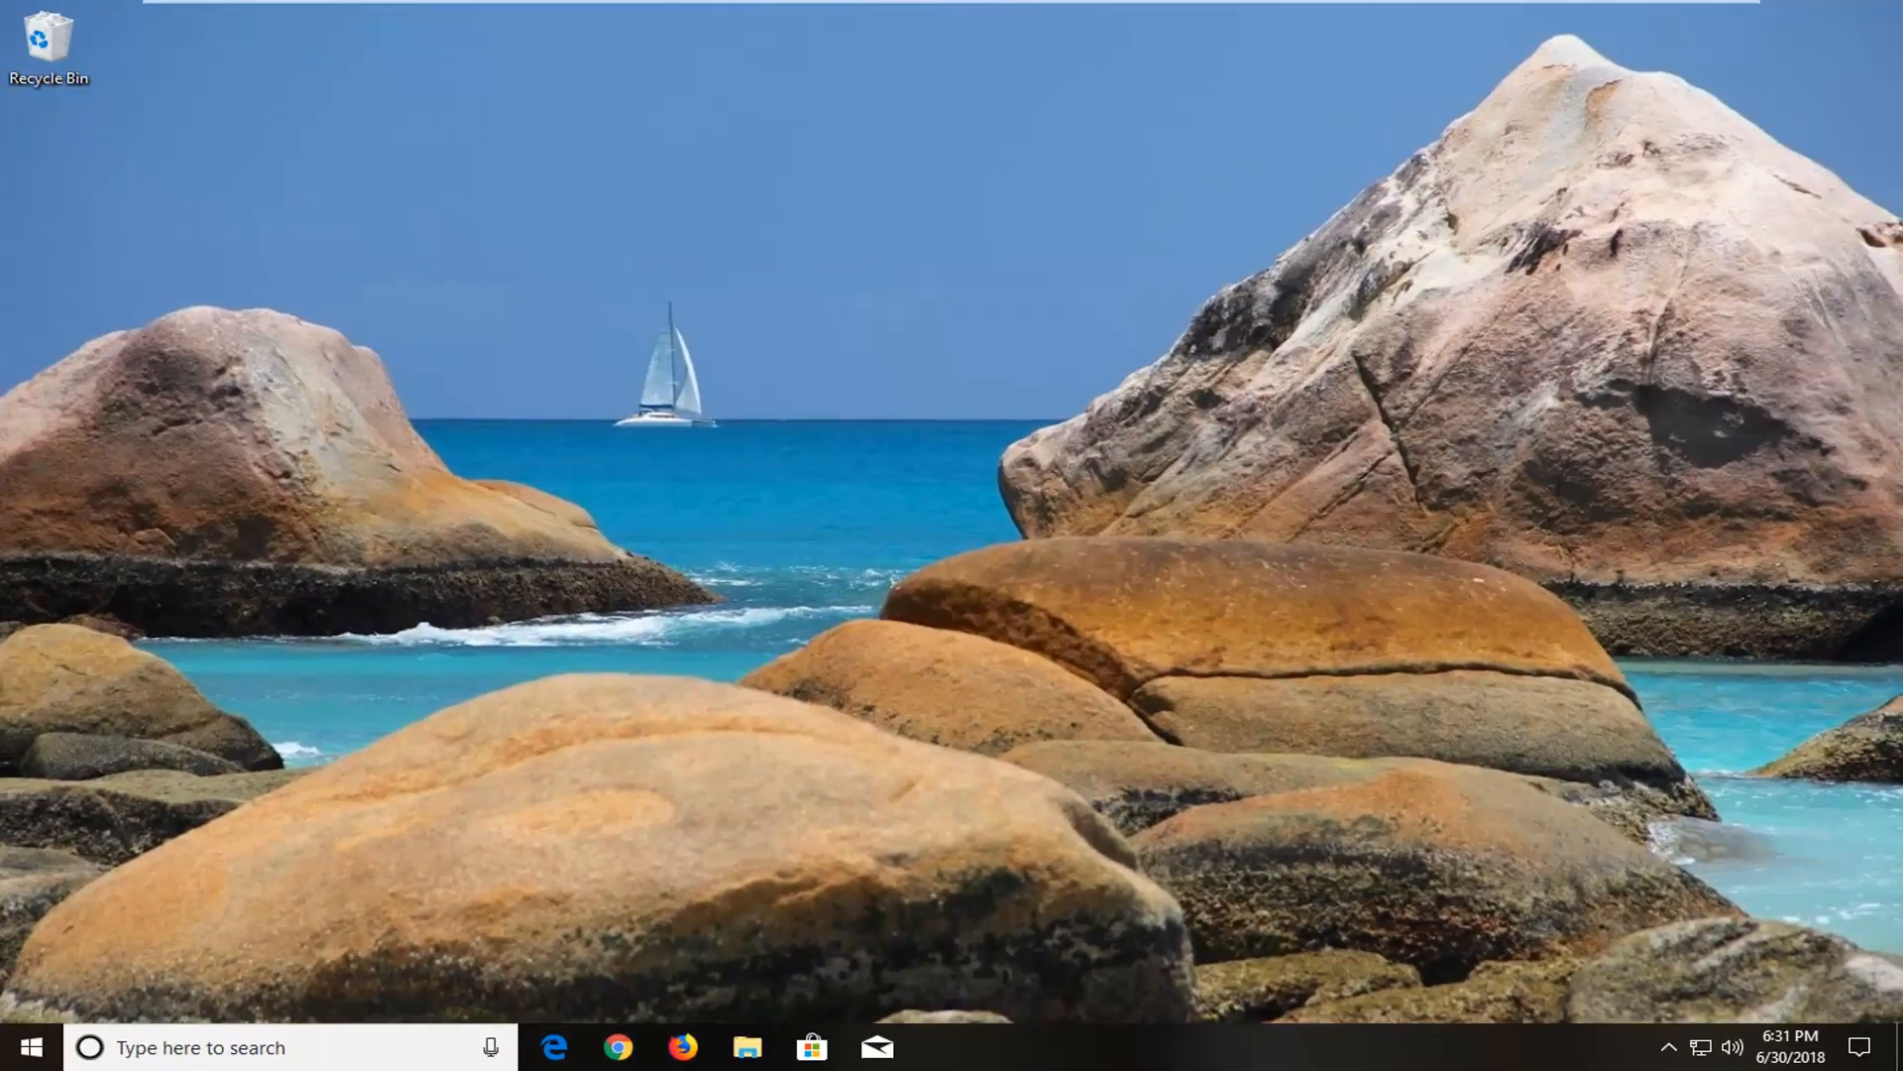
mouse_move(8, 979)
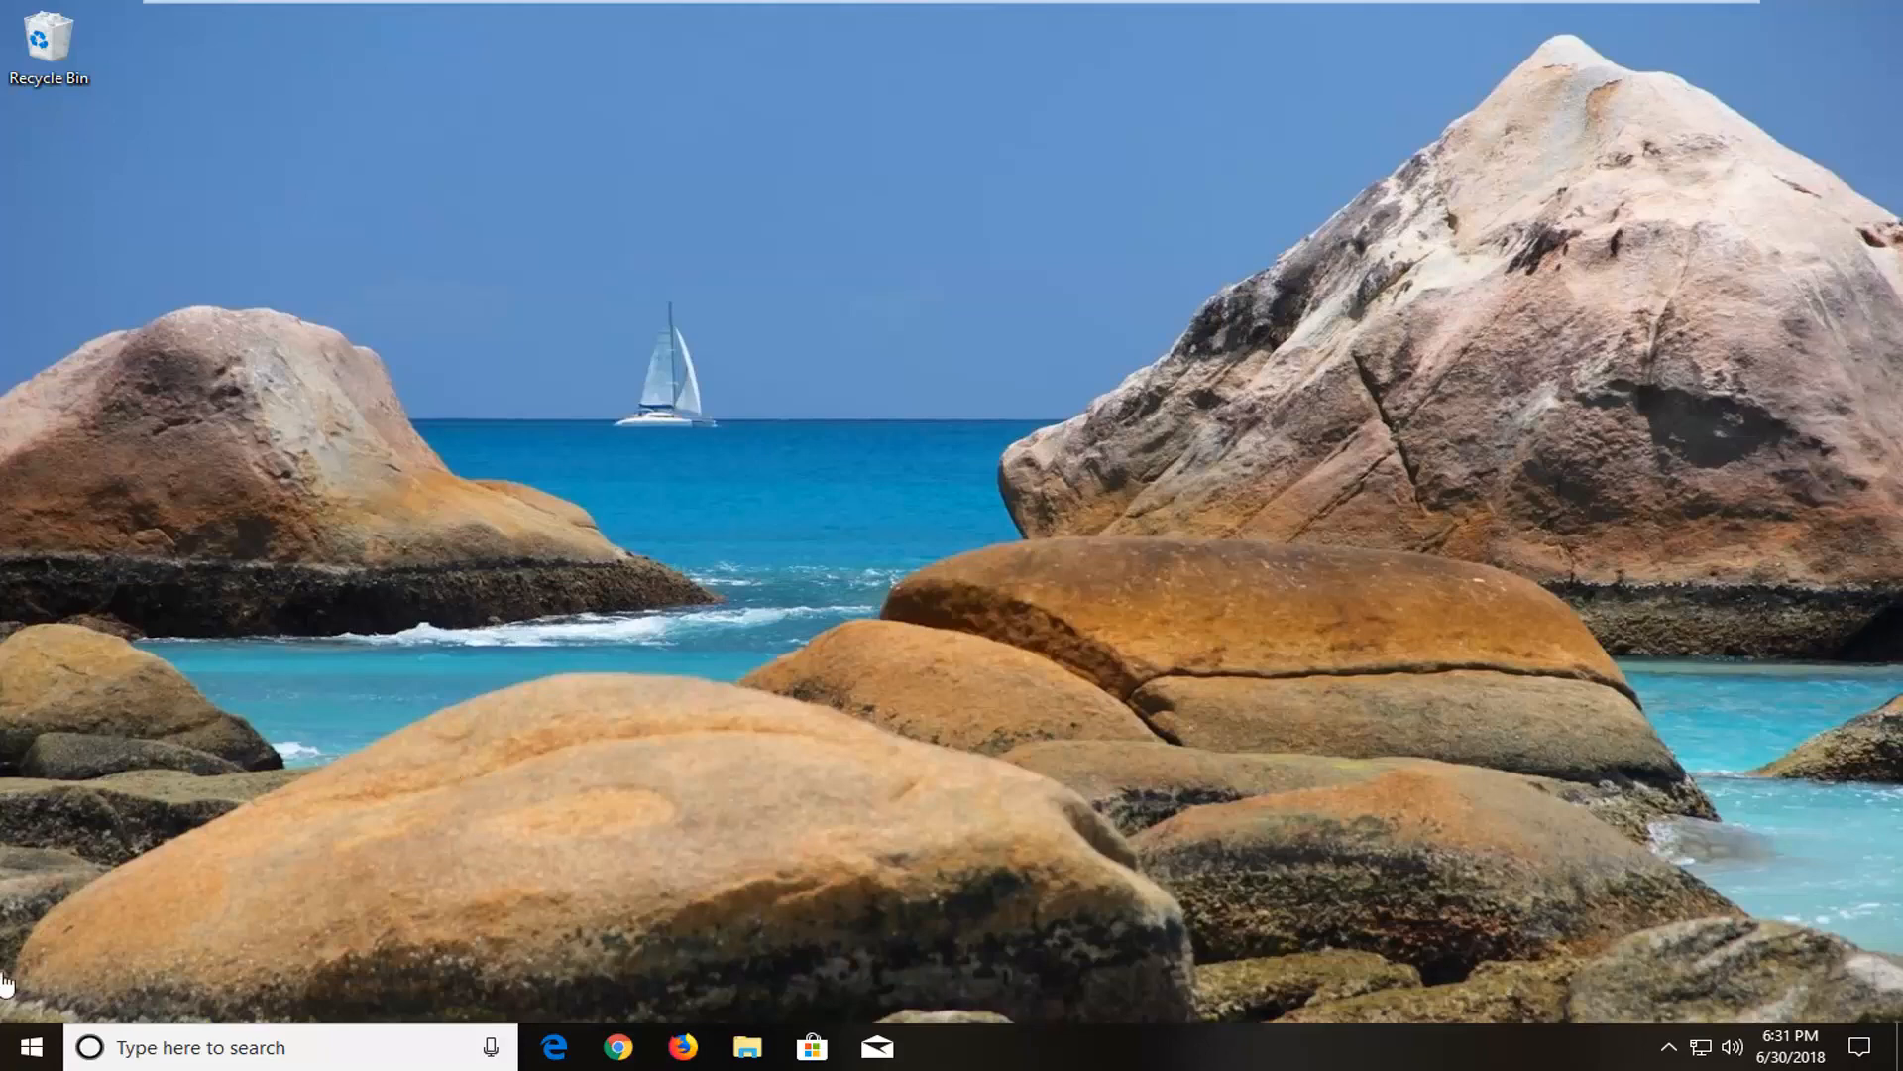
click(33, 1046)
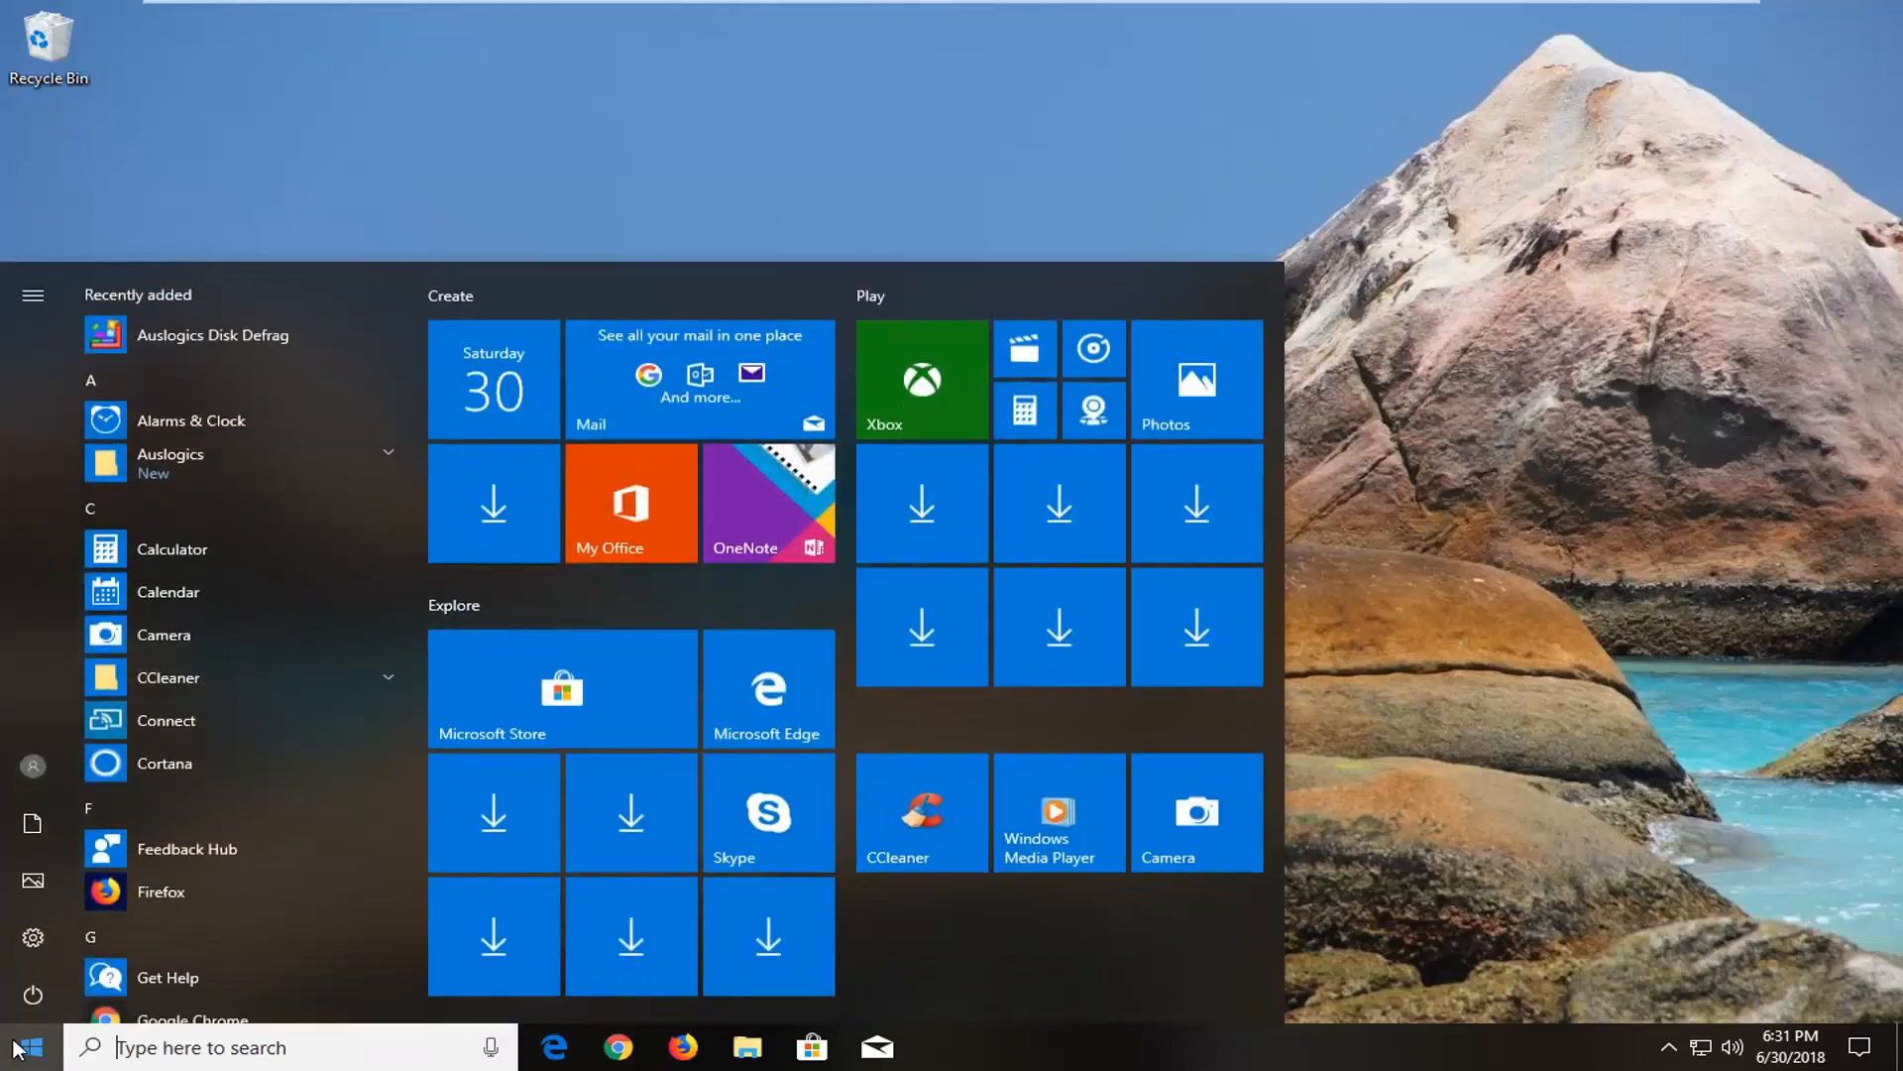
text(windows features)
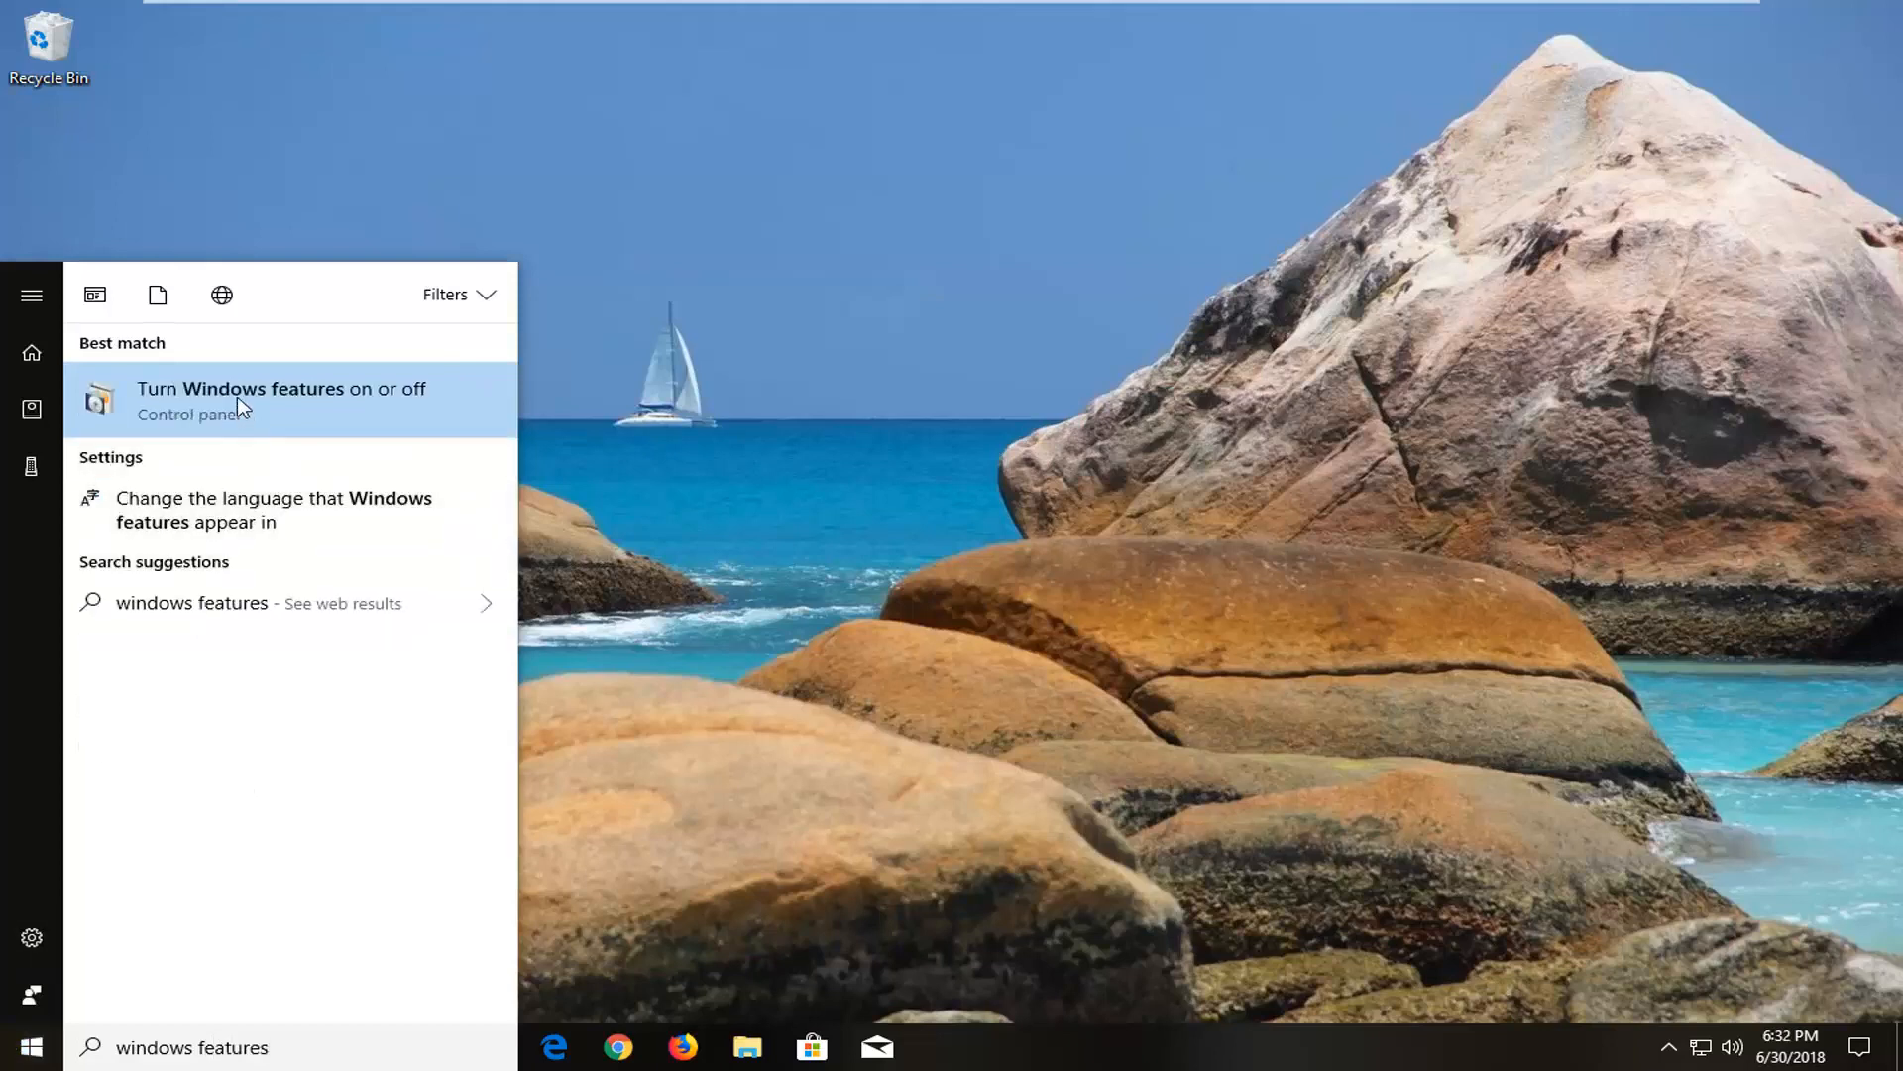
mouse_move(302, 411)
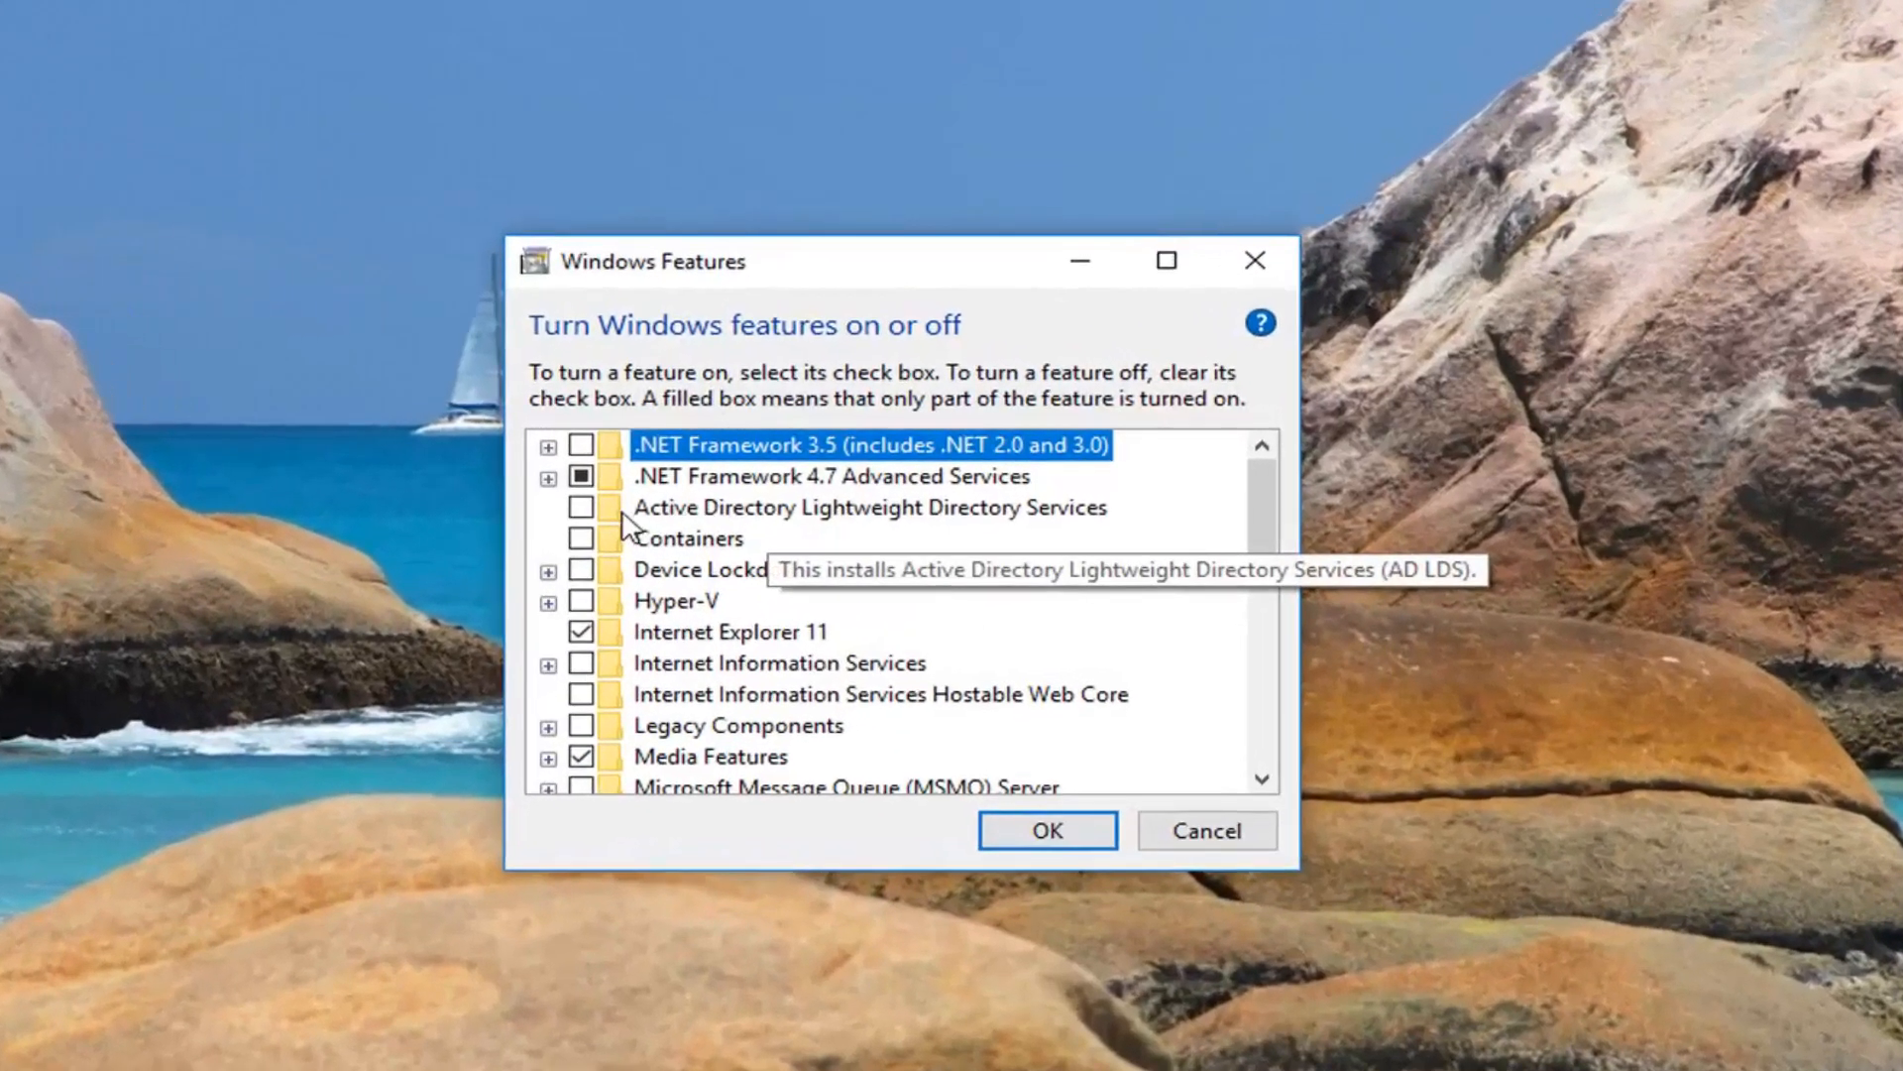
mouse_move(829, 494)
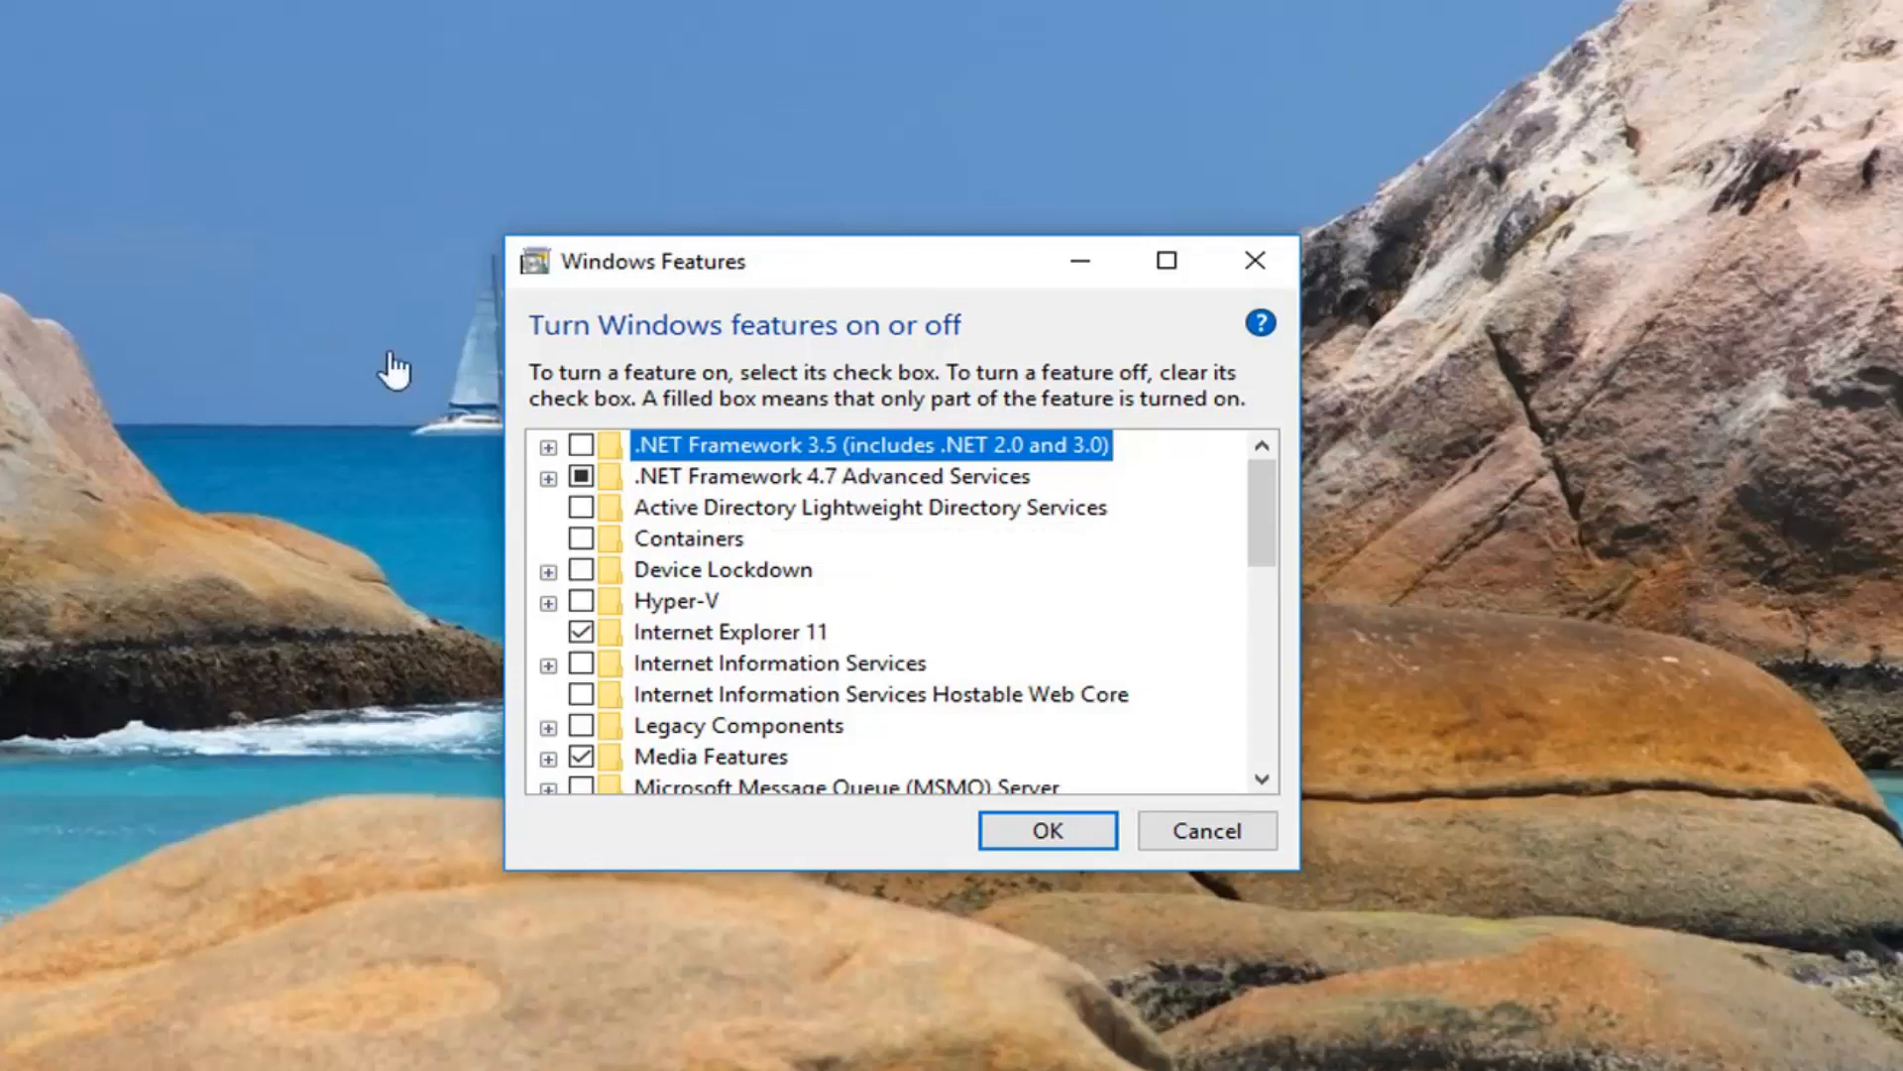
Expand .NET Framework 4.7 Advanced Services to verify it's enabled, then accept with OK
click(547, 476)
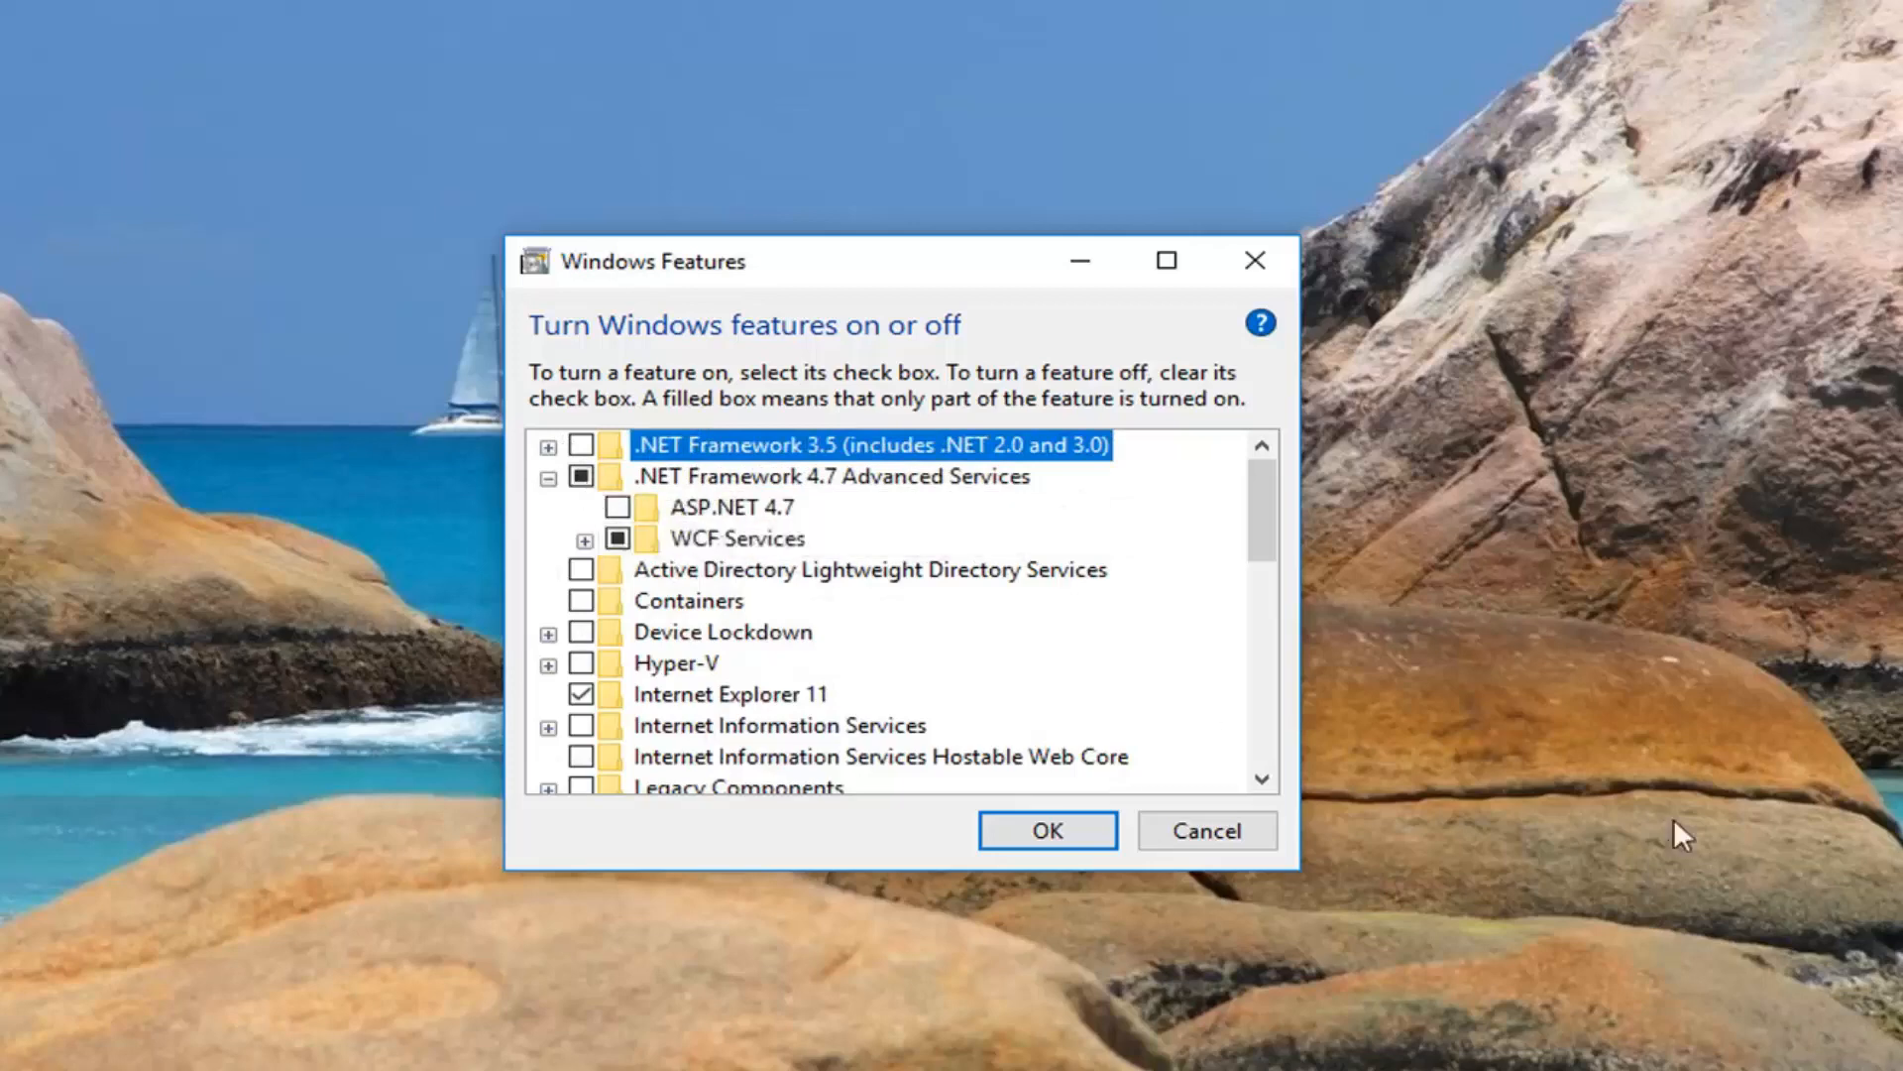
mouse_move(1017, 849)
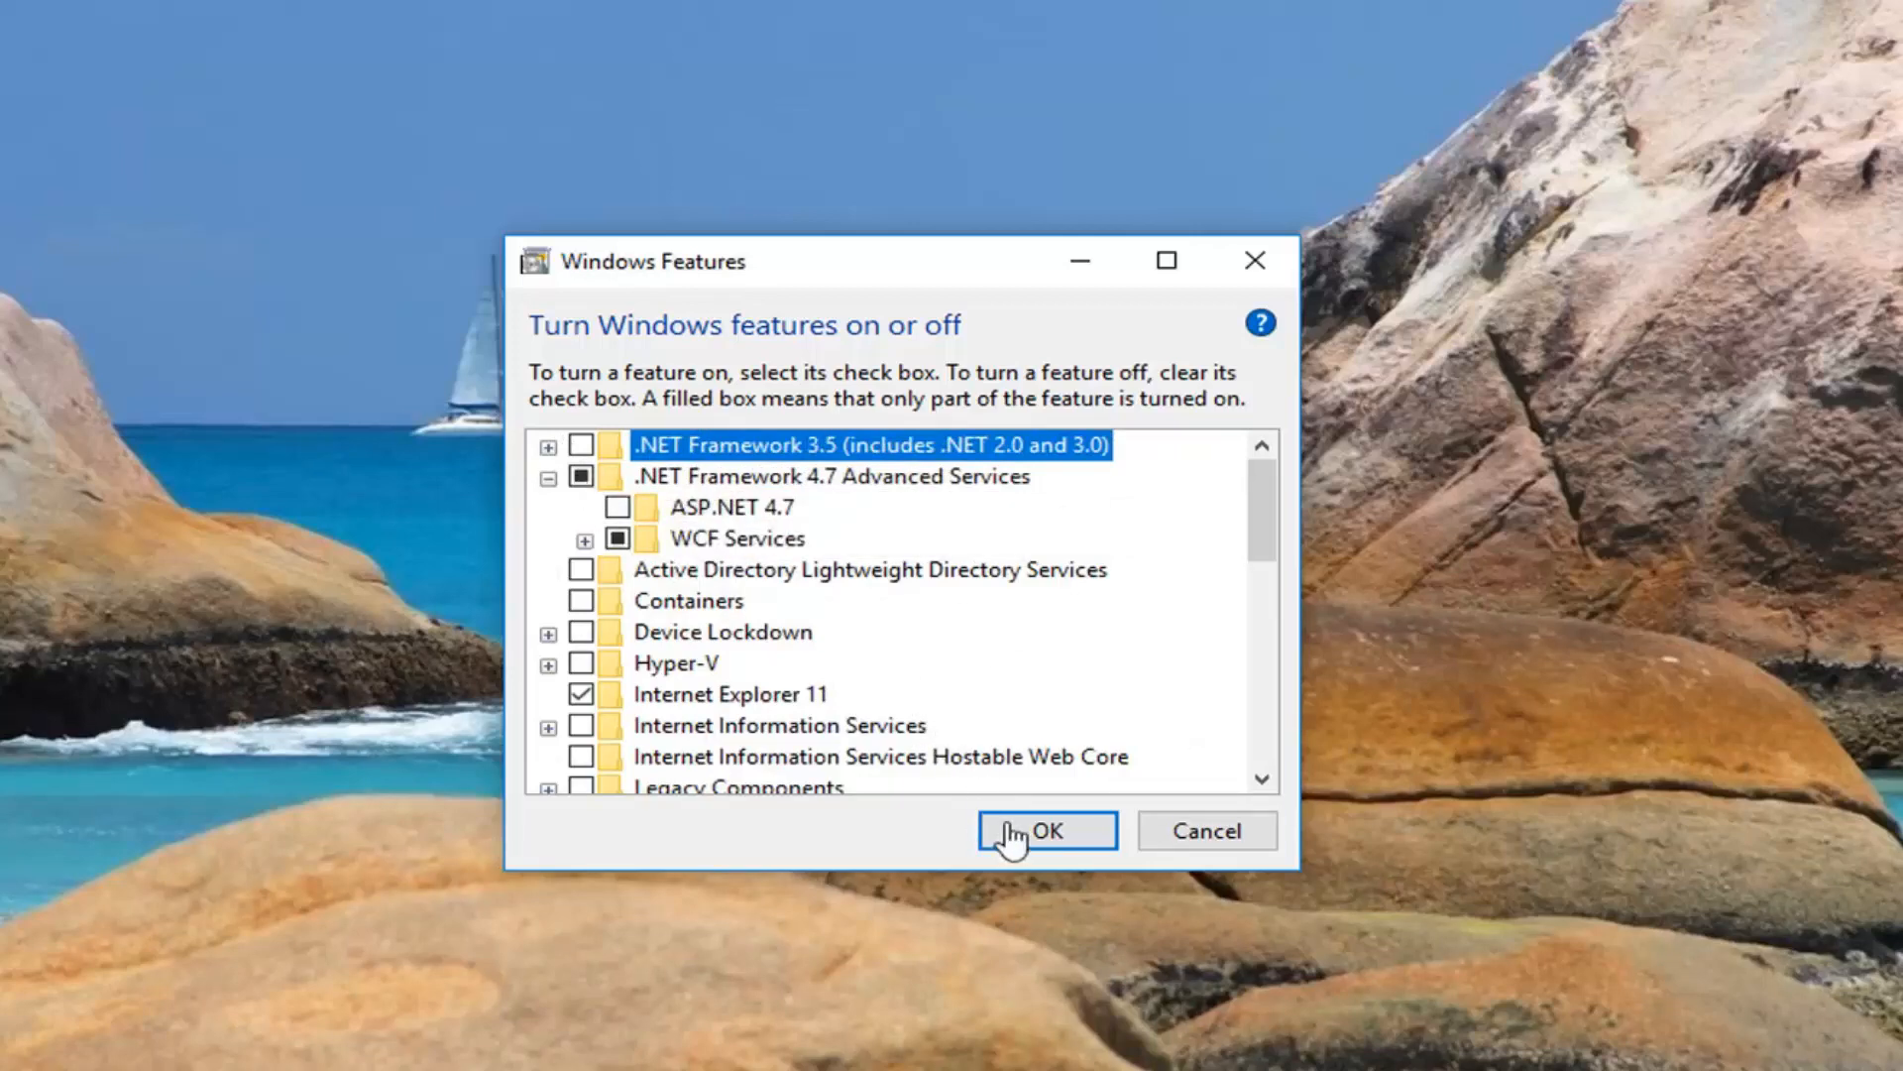
click(1051, 830)
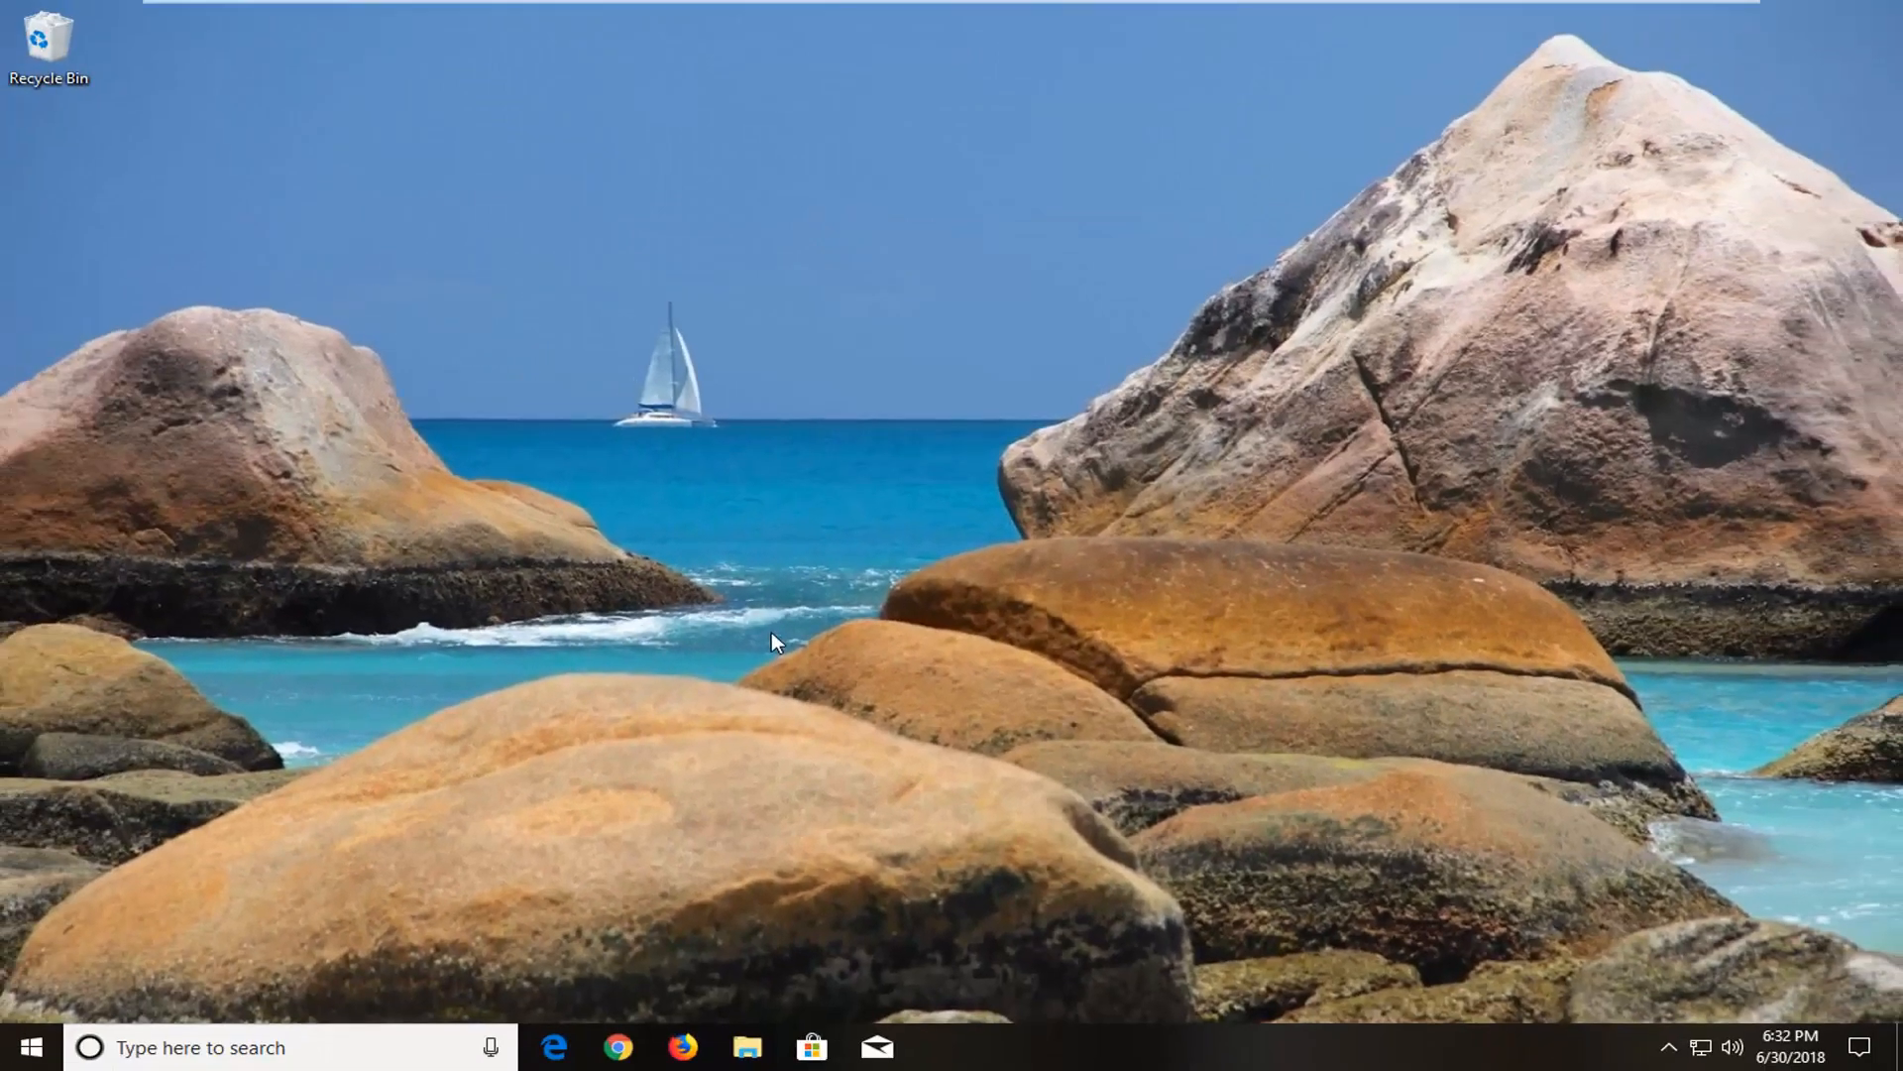